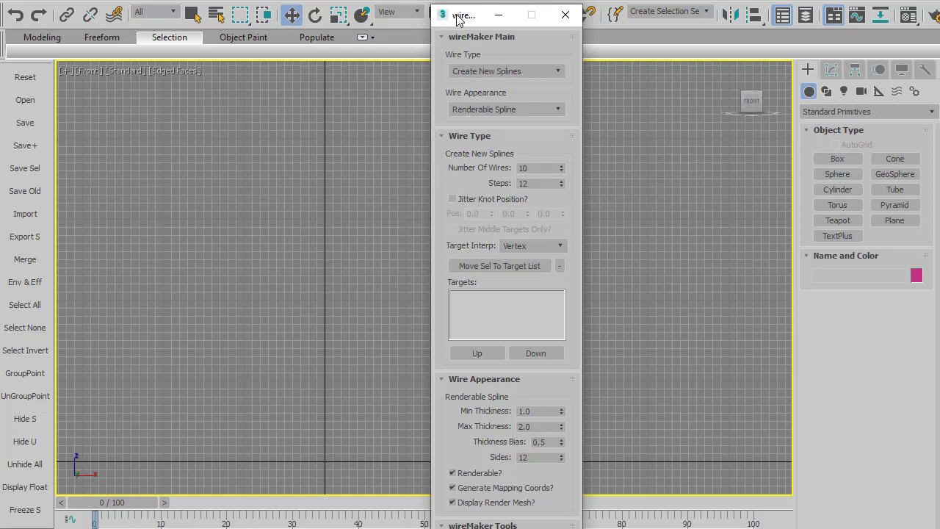
pyautogui.moveTo(477, 198)
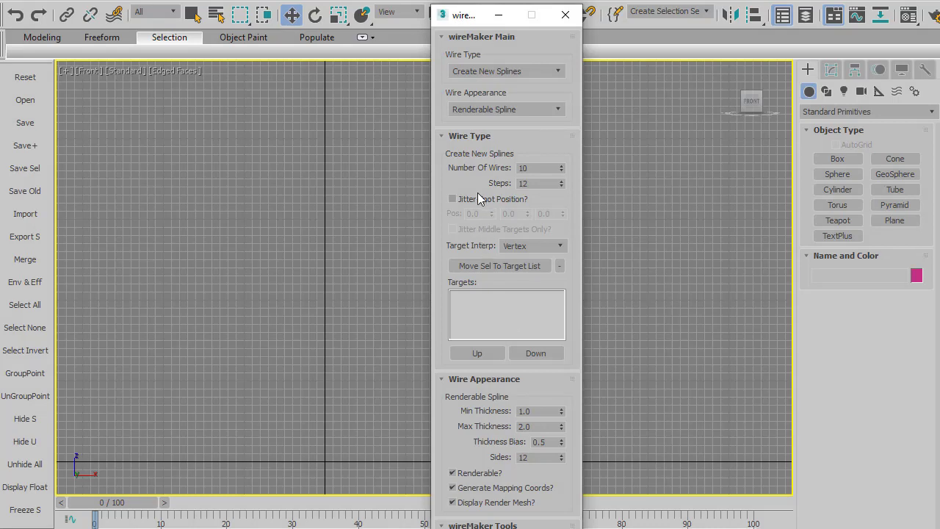
pyautogui.moveTo(465, 22)
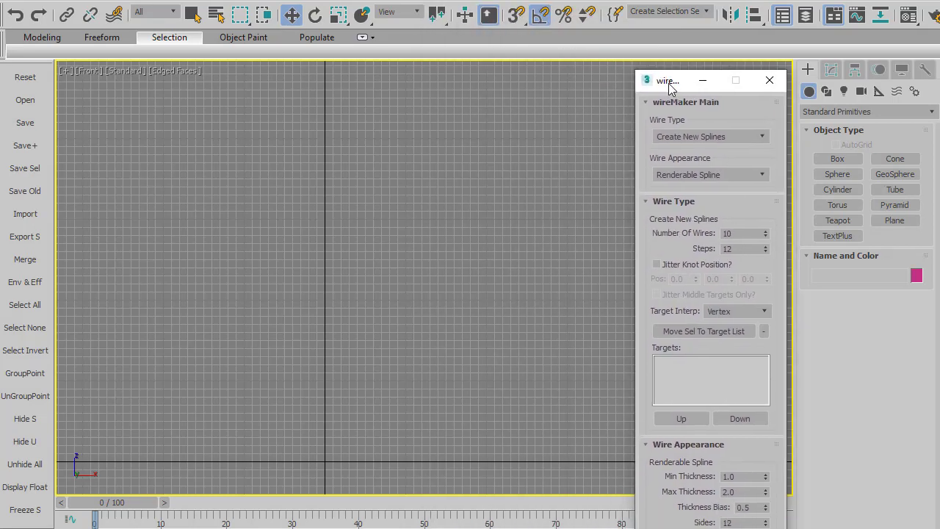
# Pick the Sphere tool and drag out a sphere near the top of the Front viewport
pyautogui.click(837, 174)
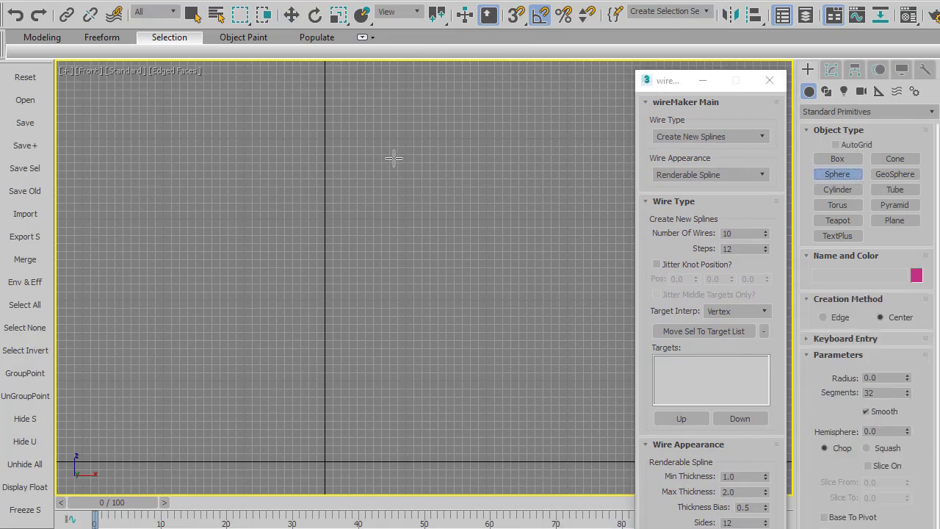
pyautogui.moveTo(325, 129); pyautogui.dragTo(395, 157)
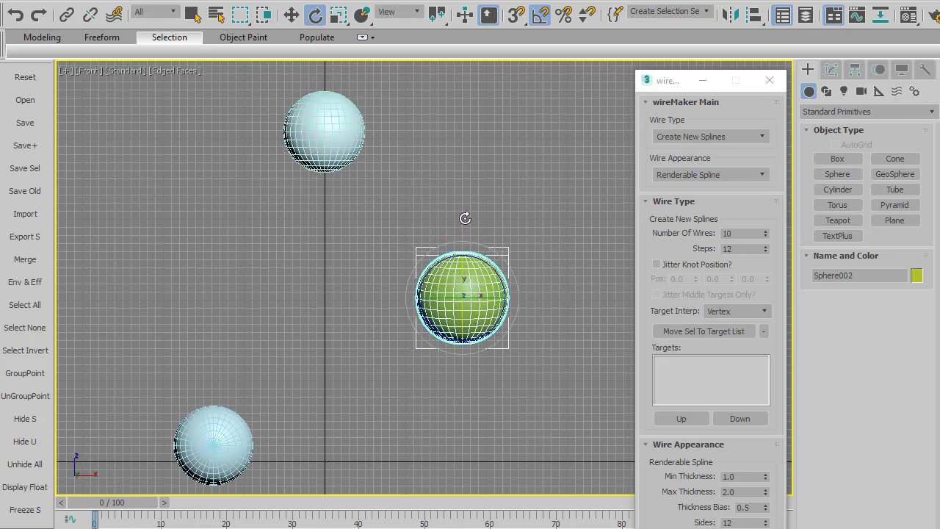
# Clear the selection, then click and Ctrl-click each sphere to select all three
pyautogui.click(213, 444)
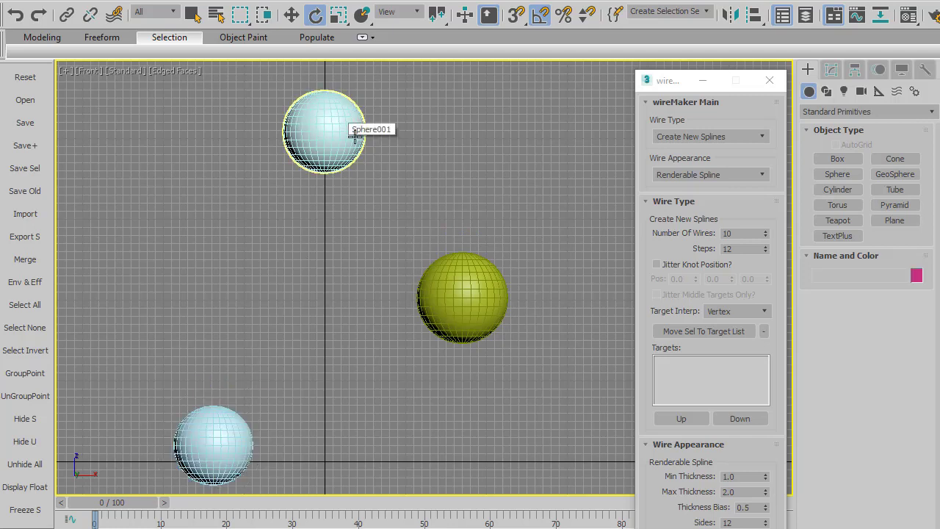
pyautogui.click(463, 297)
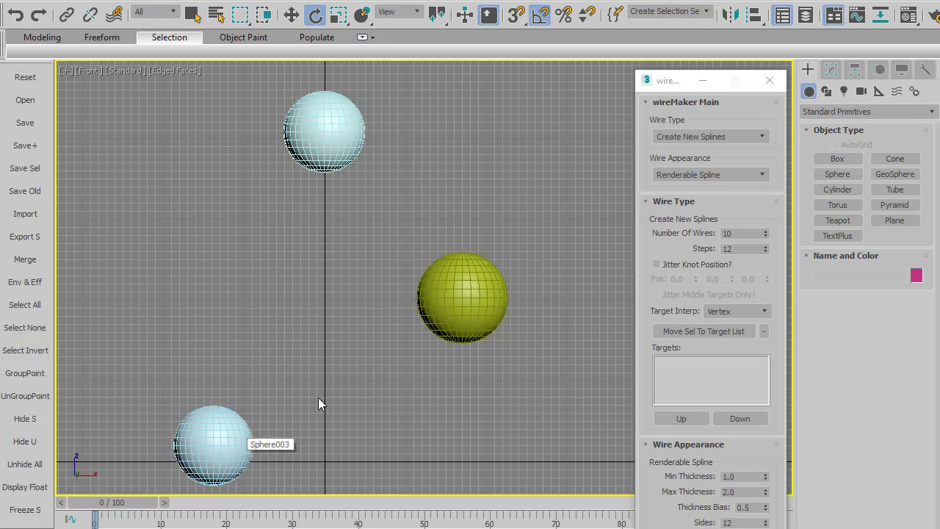
pyautogui.moveTo(492, 254)
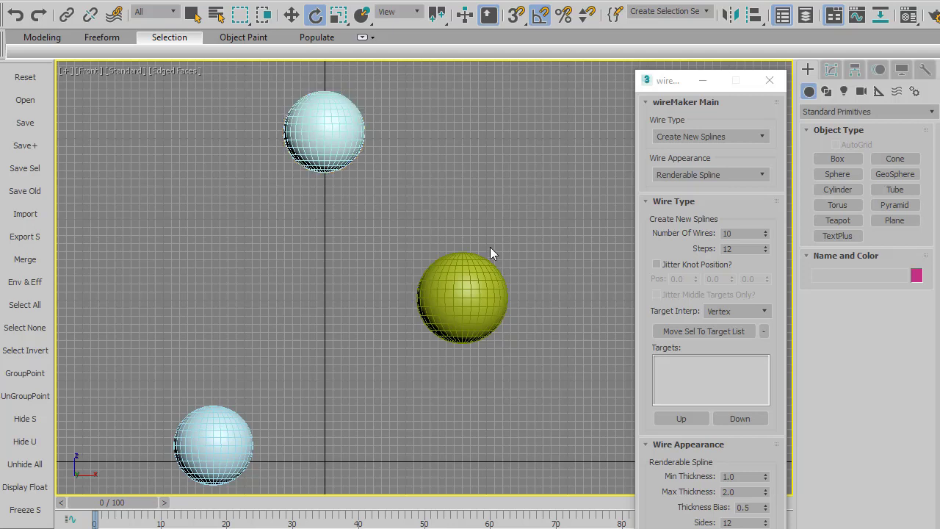
pyautogui.moveTo(394, 163)
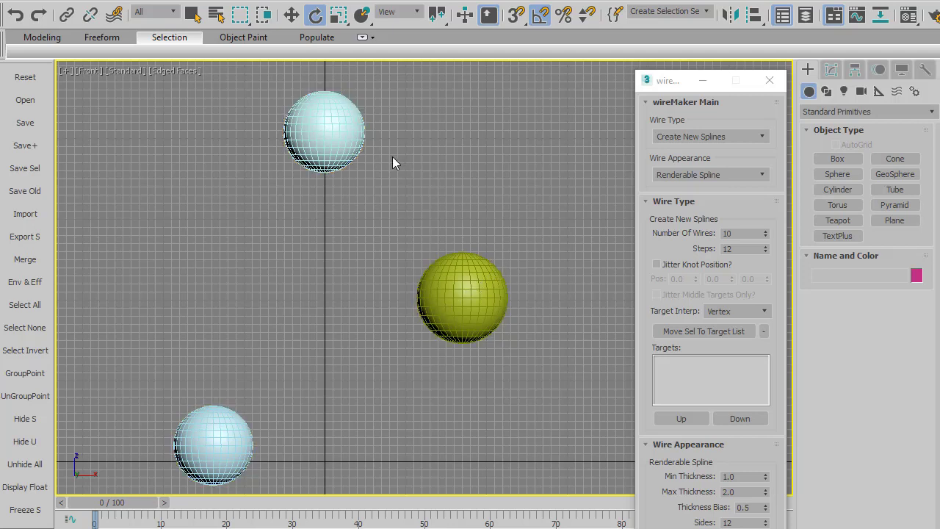
pyautogui.moveTo(374, 159)
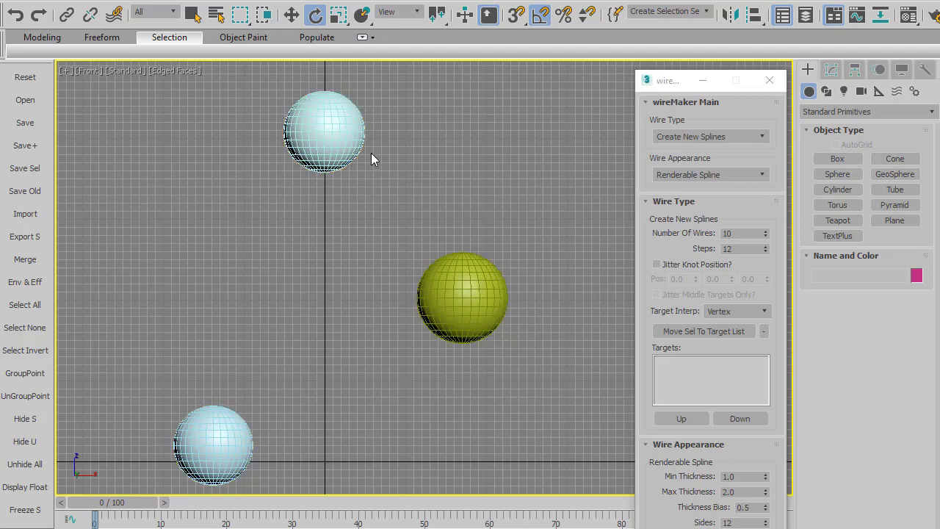
pyautogui.click(324, 133)
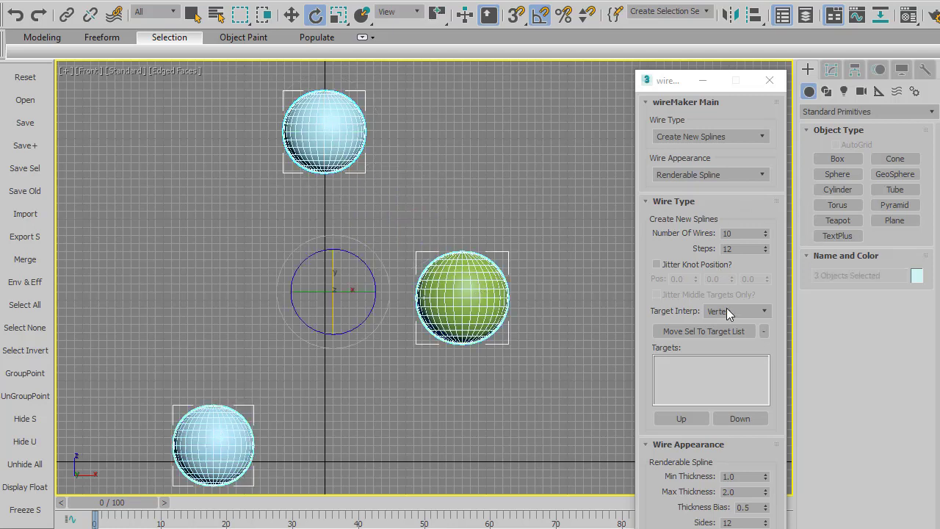
pyautogui.moveTo(702, 331)
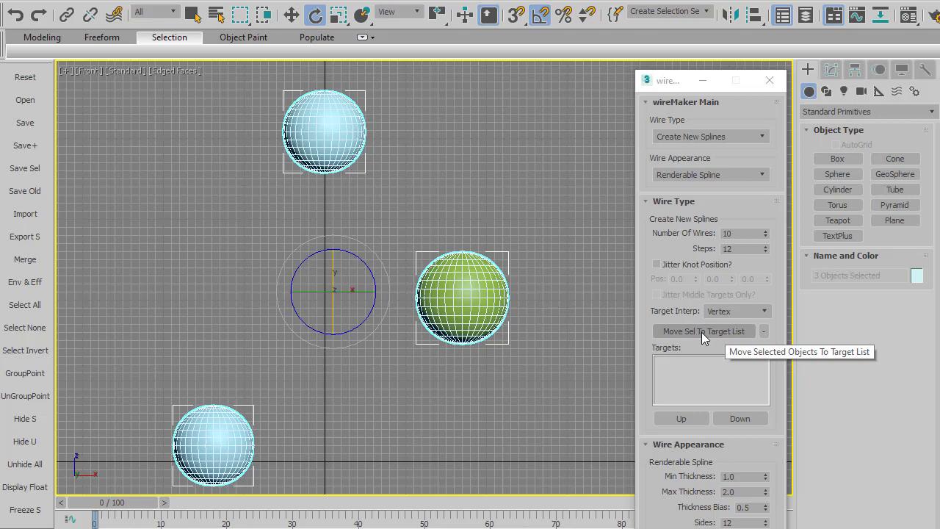
# Add Sphere001, Sphere002 and Sphere003 to the wireMaker target list
pyautogui.click(703, 331)
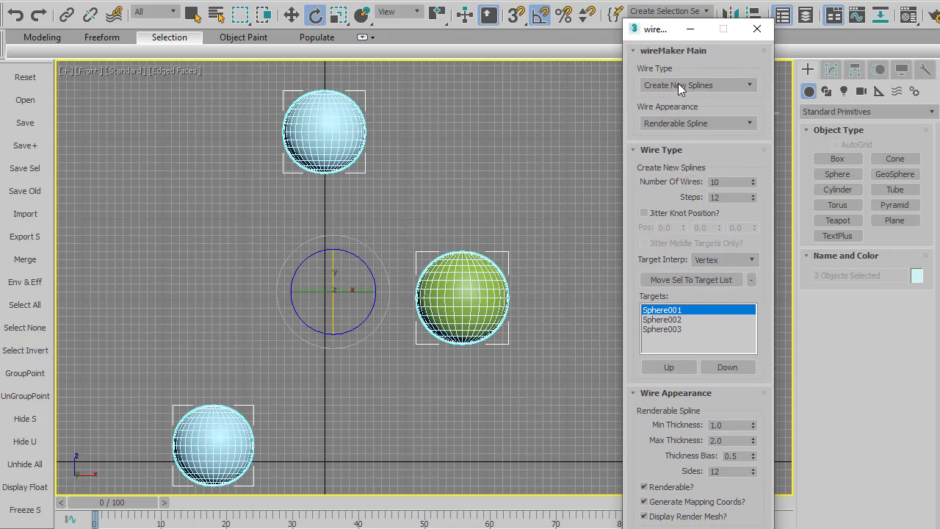
pyautogui.moveTo(695, 129)
pyautogui.write('20')
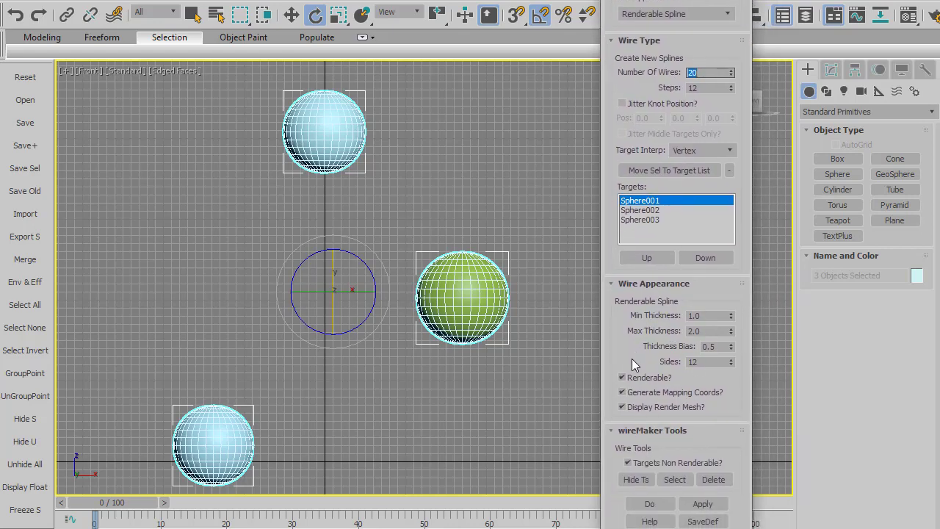
pyautogui.moveTo(637, 296)
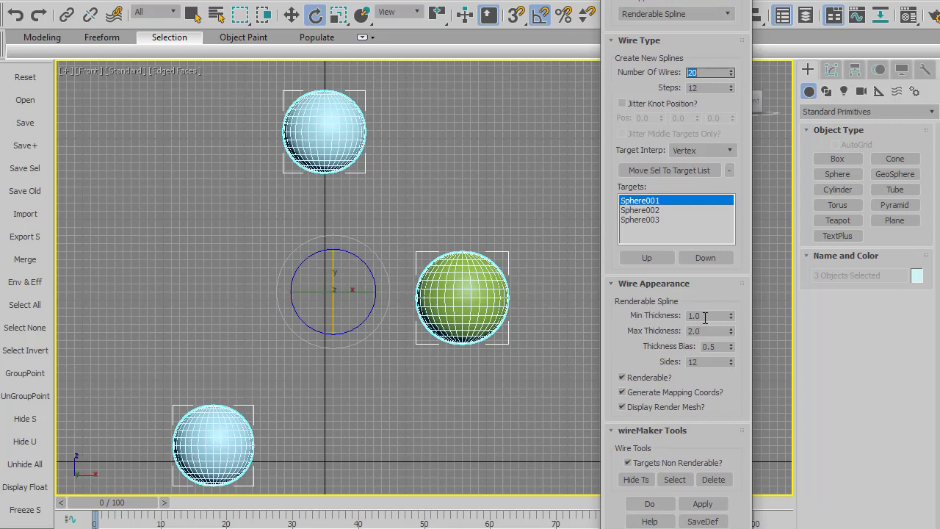
pyautogui.moveTo(680, 362)
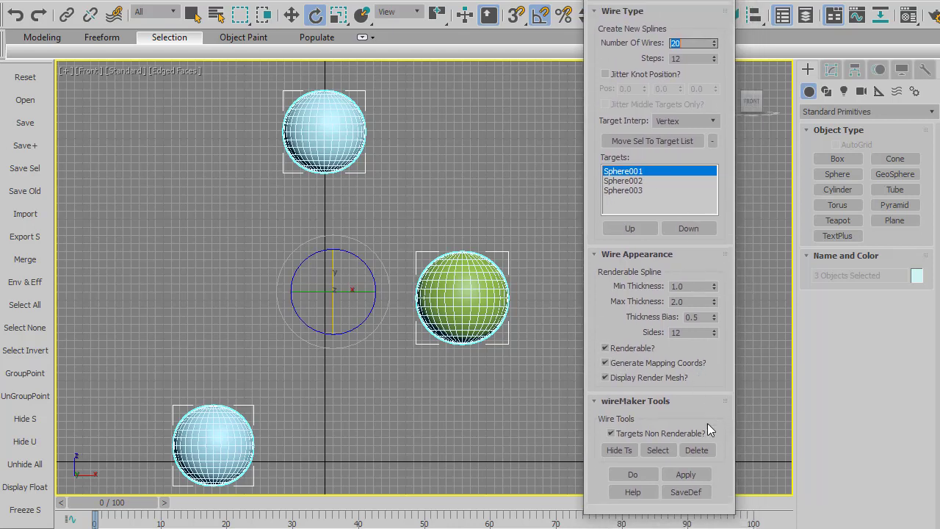
# Apply wireMaker to build 20 curved wires, deselect, and hide the target spheres
pyautogui.click(685, 474)
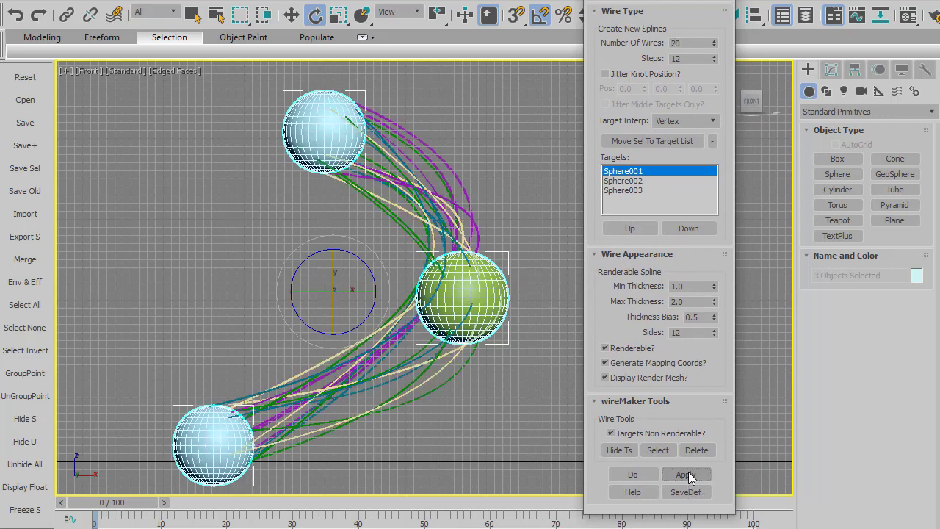
pyautogui.click(686, 474)
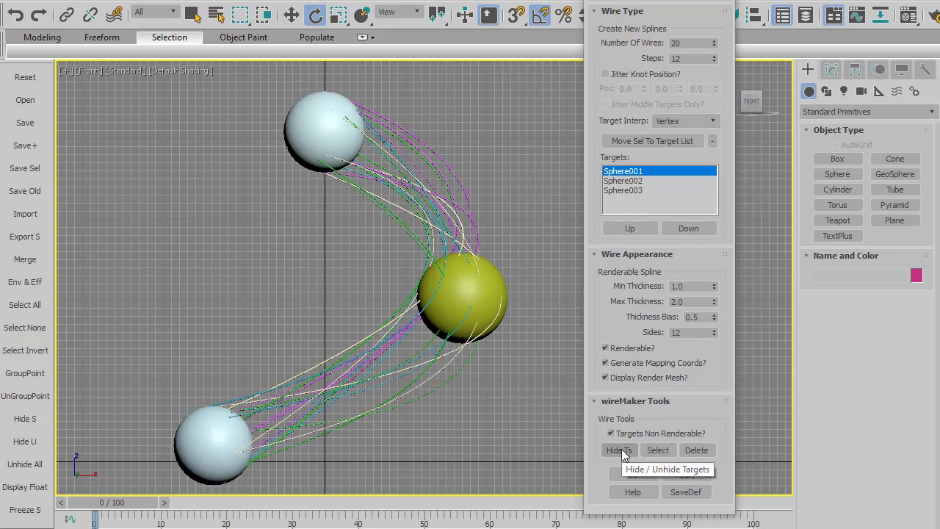
pyautogui.click(618, 449)
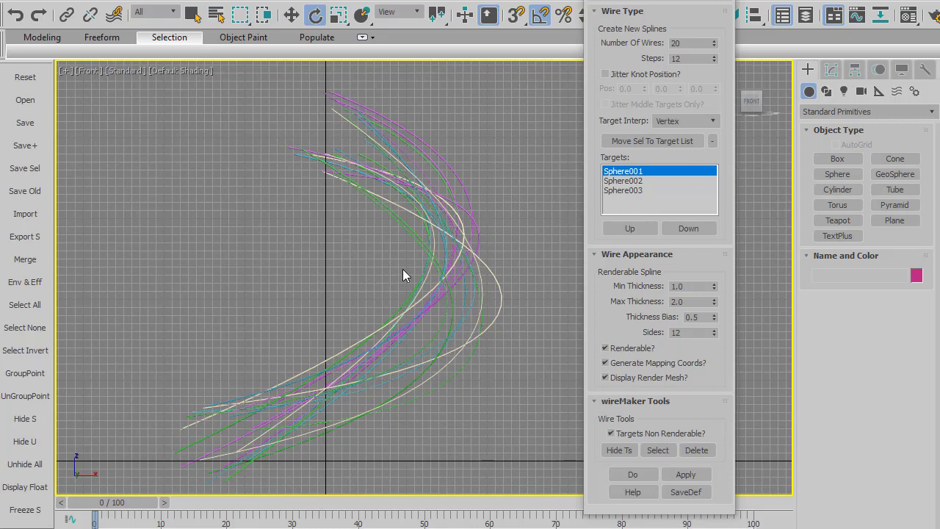
pyautogui.moveTo(619, 450)
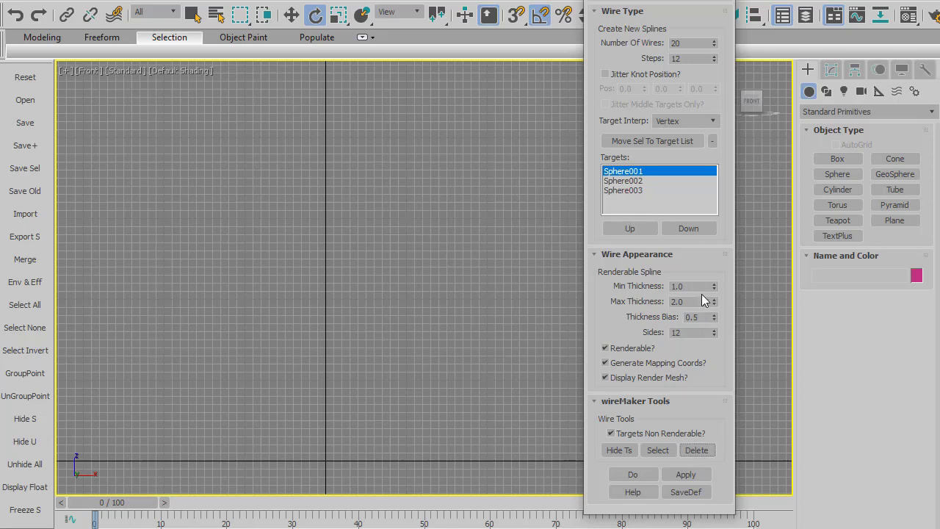
# Regenerate the wires with thickness 3/5, then with minimum 6 and maximum 15
pyautogui.tripleClick(691, 301)
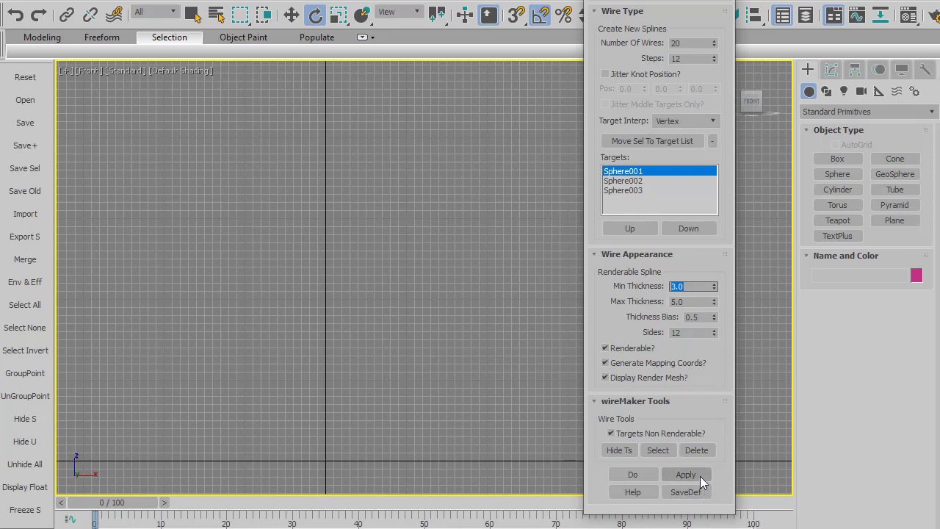
pyautogui.click(685, 474)
pyautogui.write('15')
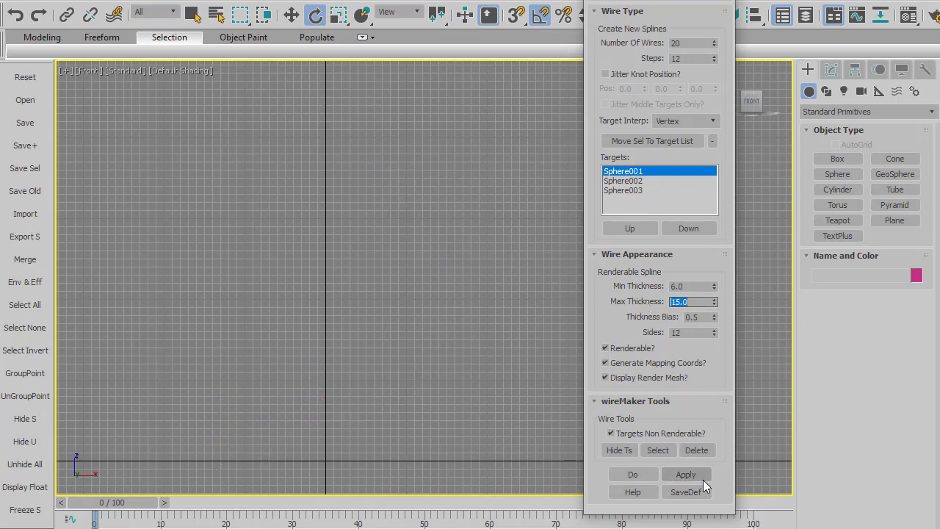
pyautogui.click(685, 474)
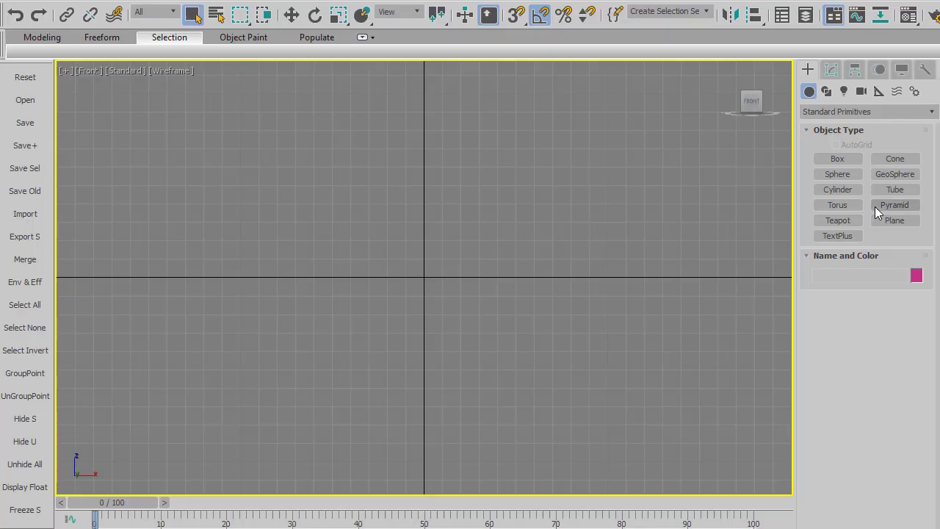
pyautogui.moveTo(838, 190)
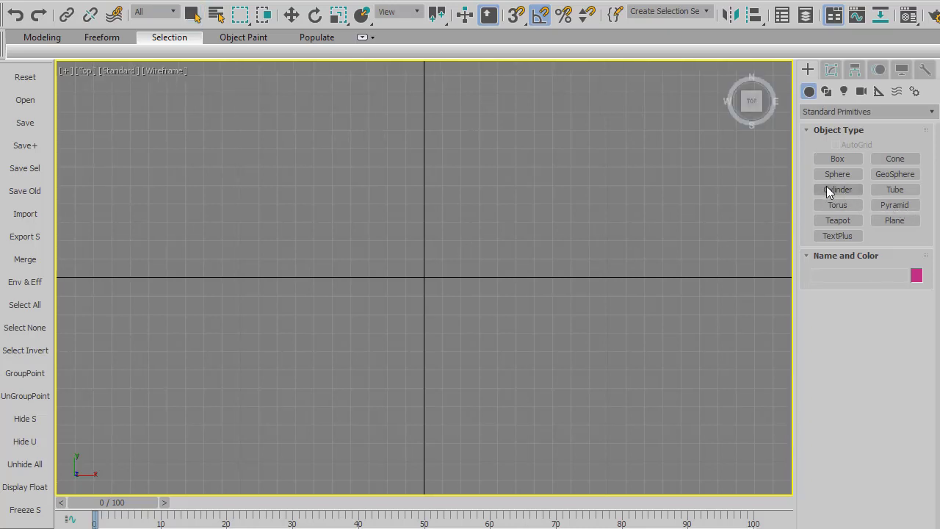
# Create a 32-sided cylinder at scene centre, convert it to editable poly, and toggle Polygon mode
pyautogui.click(837, 189)
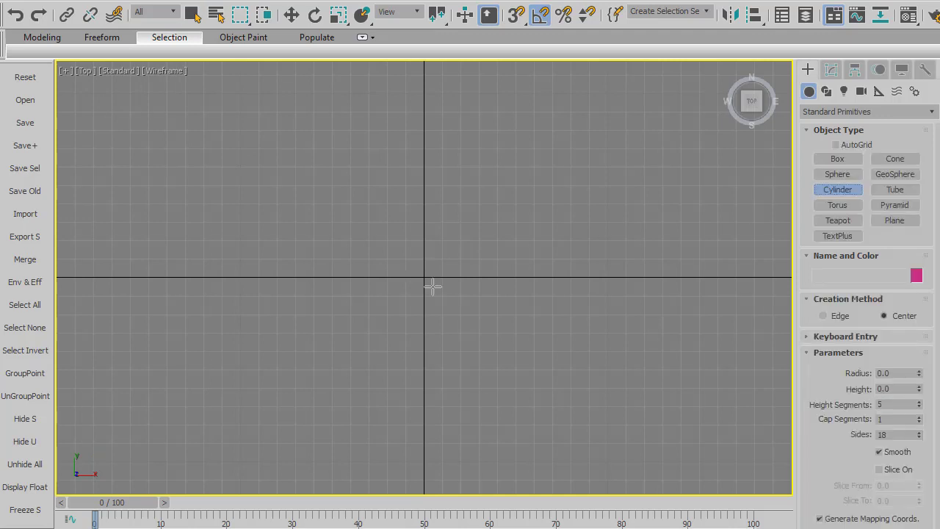
pyautogui.moveTo(424, 278); pyautogui.dragTo(465, 250)
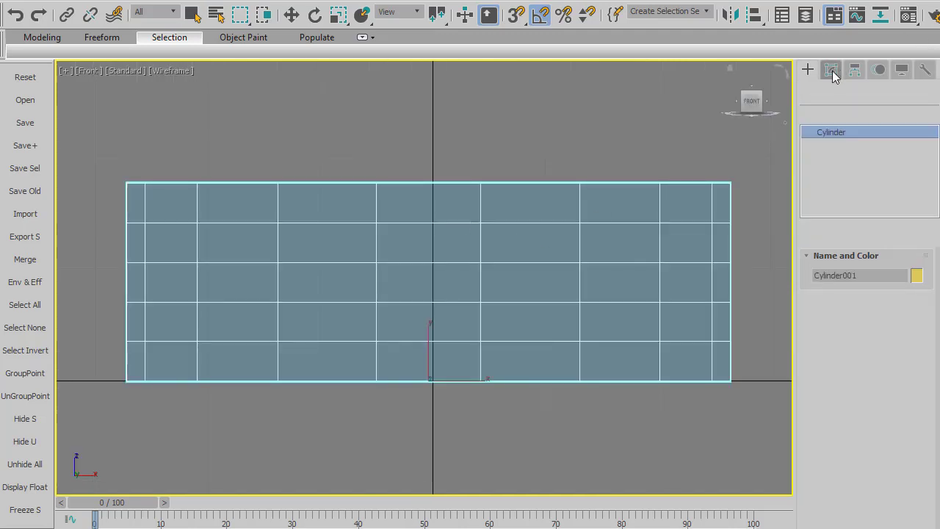
pyautogui.click(831, 70)
pyautogui.write('32')
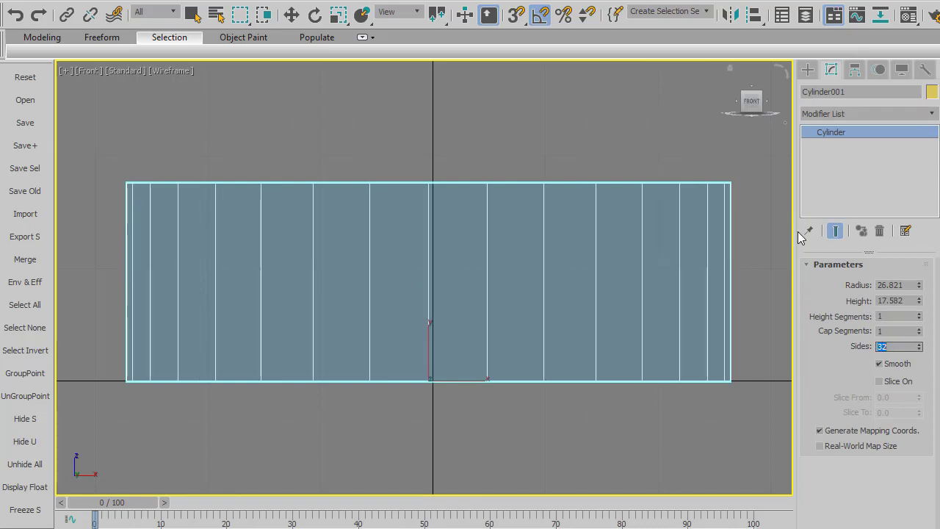
pyautogui.rightClick(831, 131)
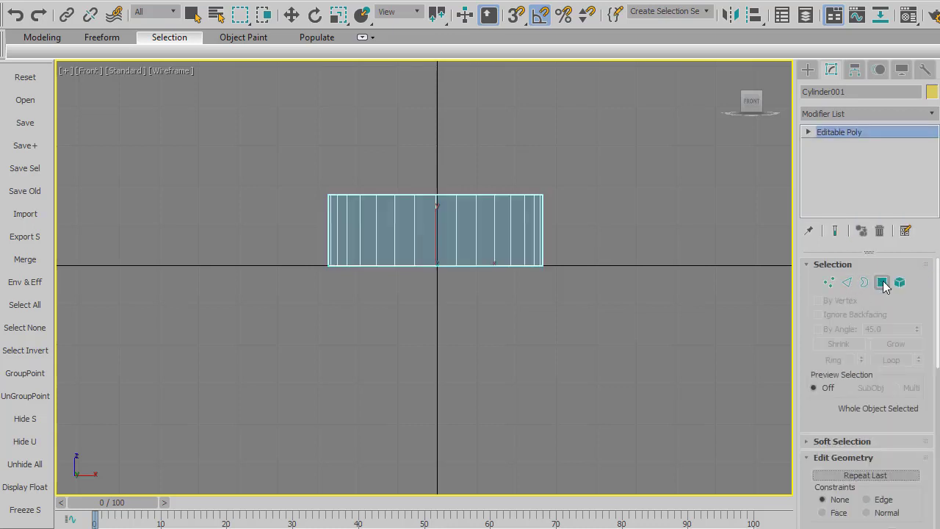
pyautogui.click(882, 282)
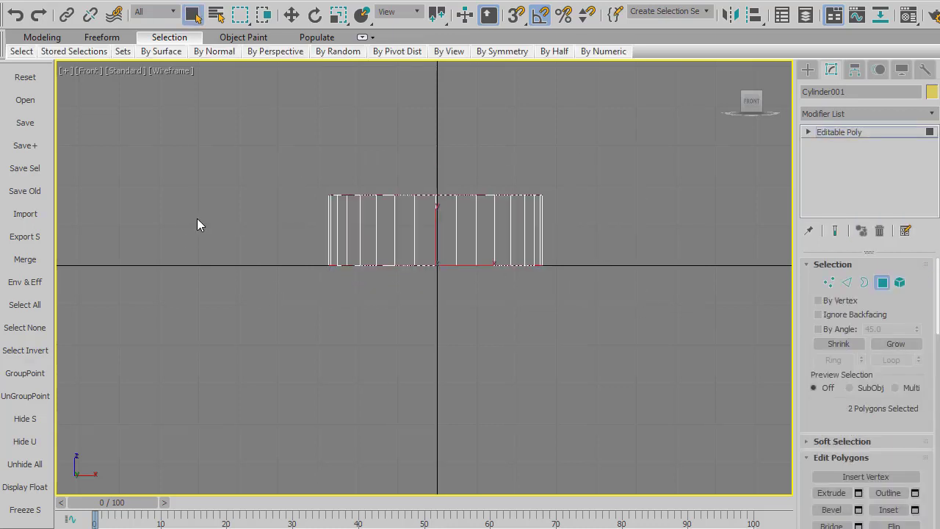
pyautogui.click(882, 283)
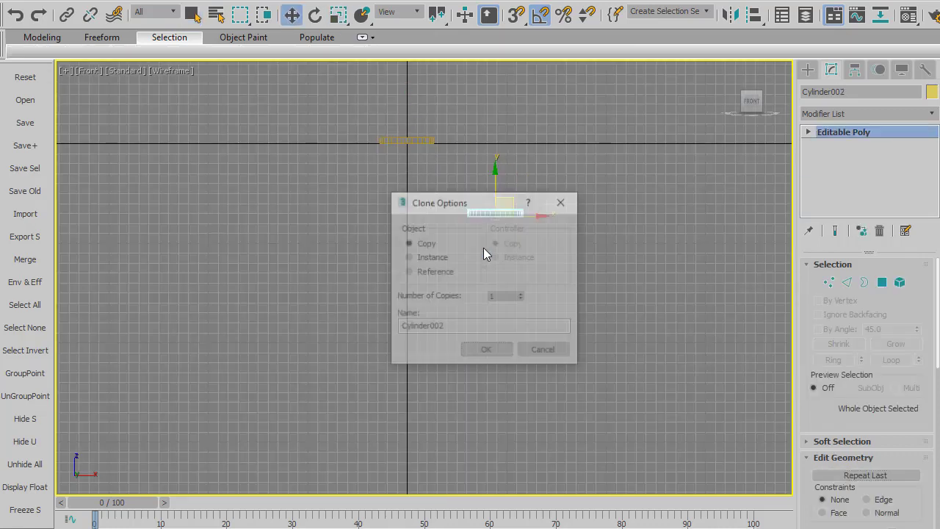
# Clone the cylinder into copies spread around the Front view, then launch wireMaker
pyautogui.click(485, 349)
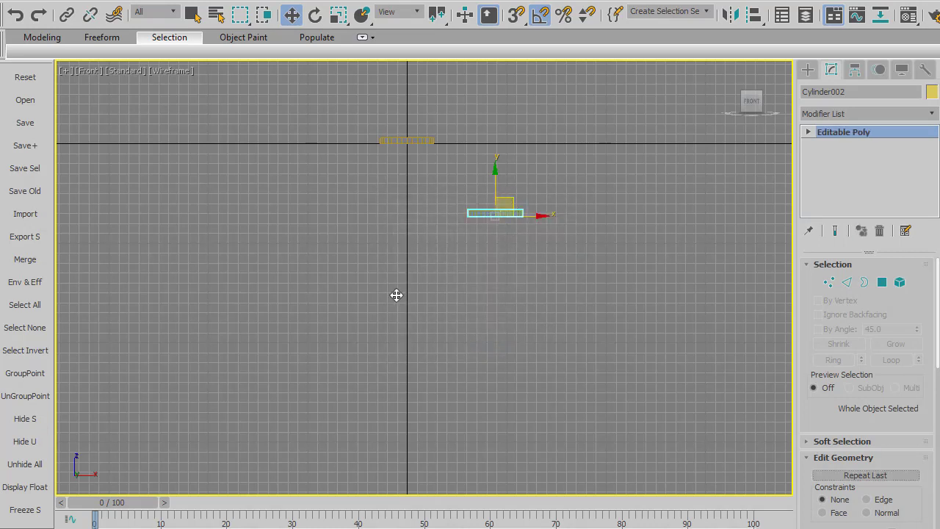
pyautogui.moveTo(496, 214); pyautogui.dragTo(377, 318)
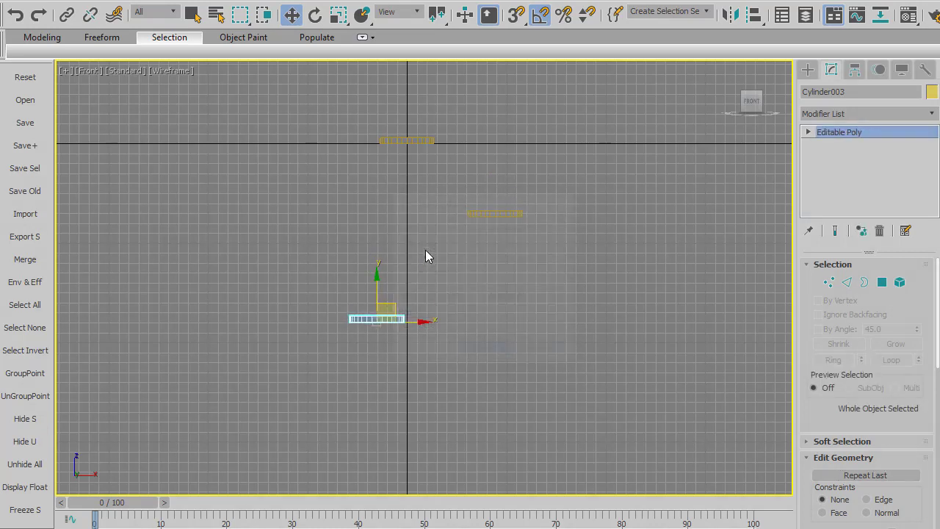
pyautogui.moveTo(377, 318); pyautogui.dragTo(527, 246)
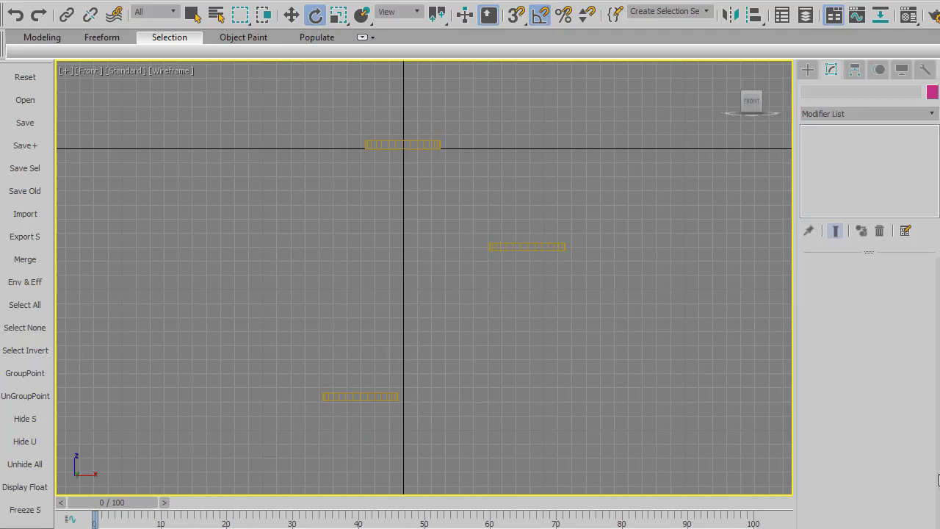
pyautogui.click(539, 14)
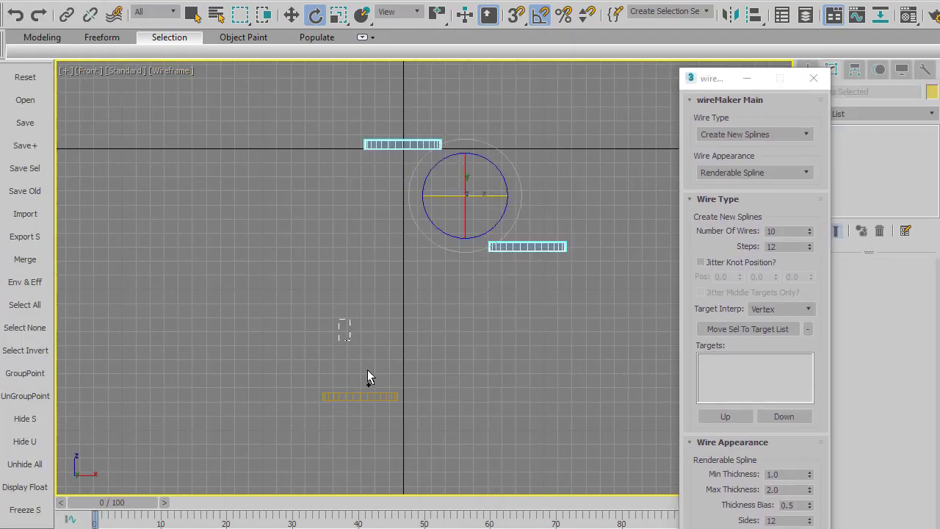
# Add Cylinder001–003 as wireMaker targets and set wire thickness to 10–15
pyautogui.click(746, 329)
pyautogui.write('15')
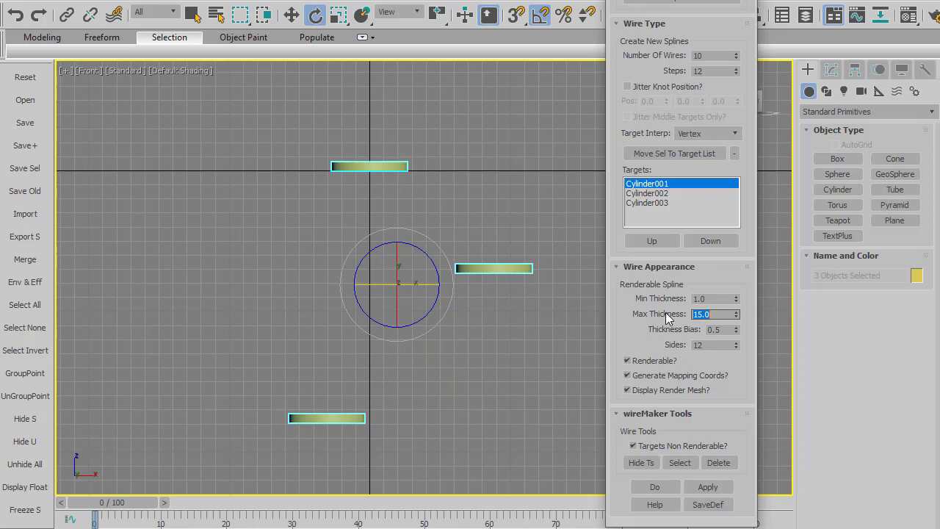
pyautogui.click(713, 298)
pyautogui.write('10')
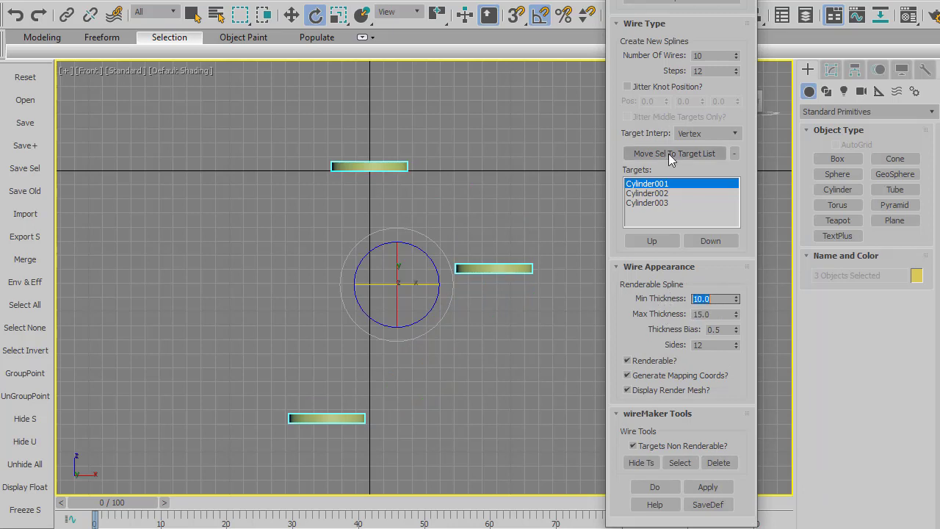
pyautogui.moveTo(696, 134)
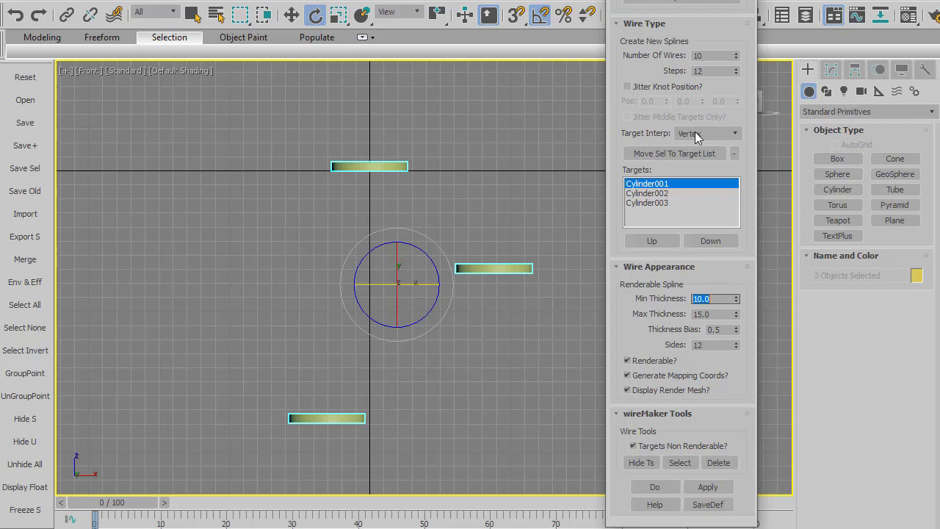
pyautogui.moveTo(348, 410)
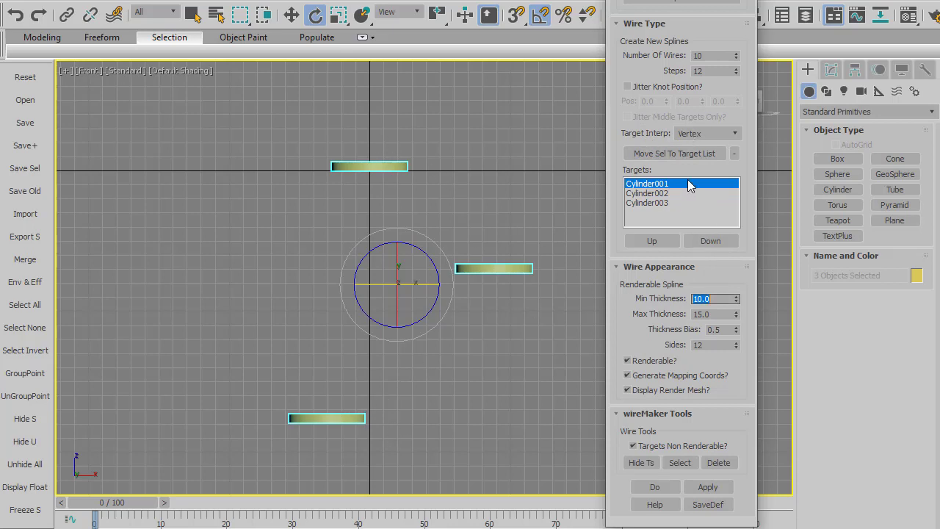
# Set Target Interp to Vert To Vert and generate thick wires between the cylinders
pyautogui.click(707, 133)
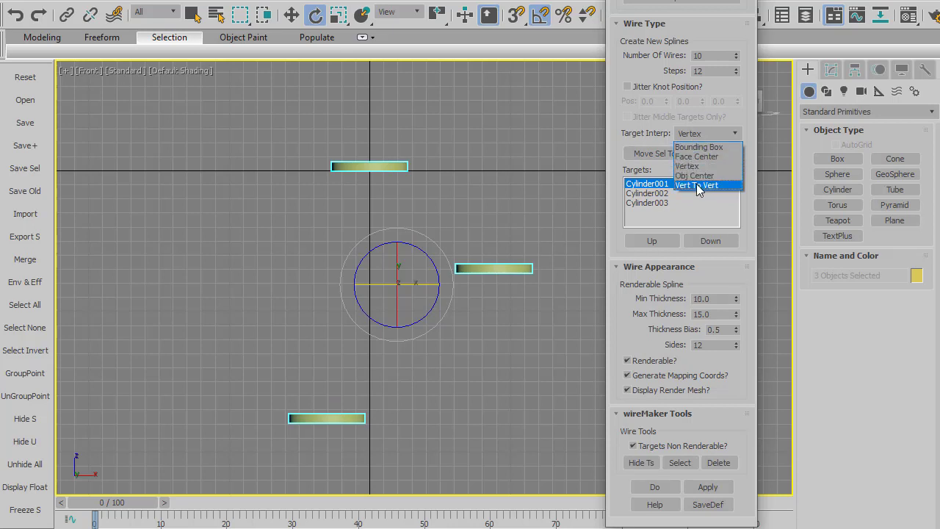
pyautogui.click(698, 184)
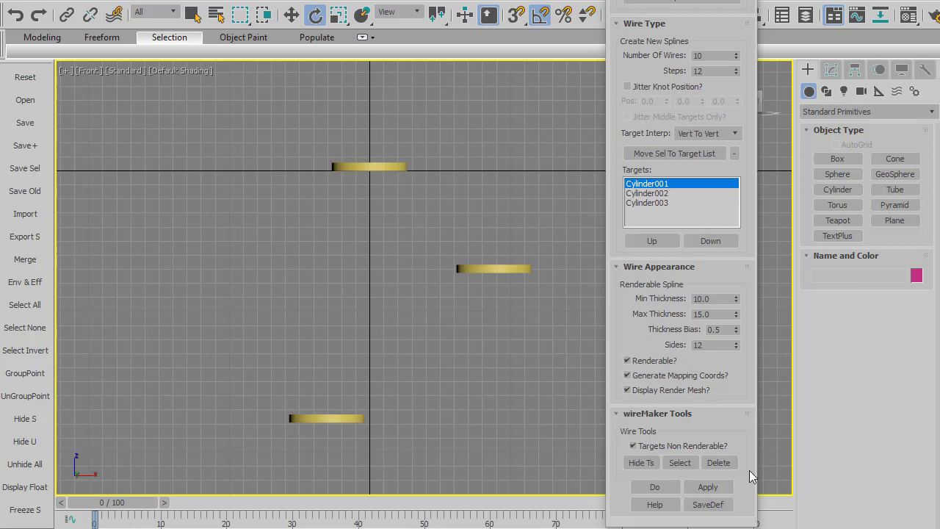
pyautogui.click(707, 486)
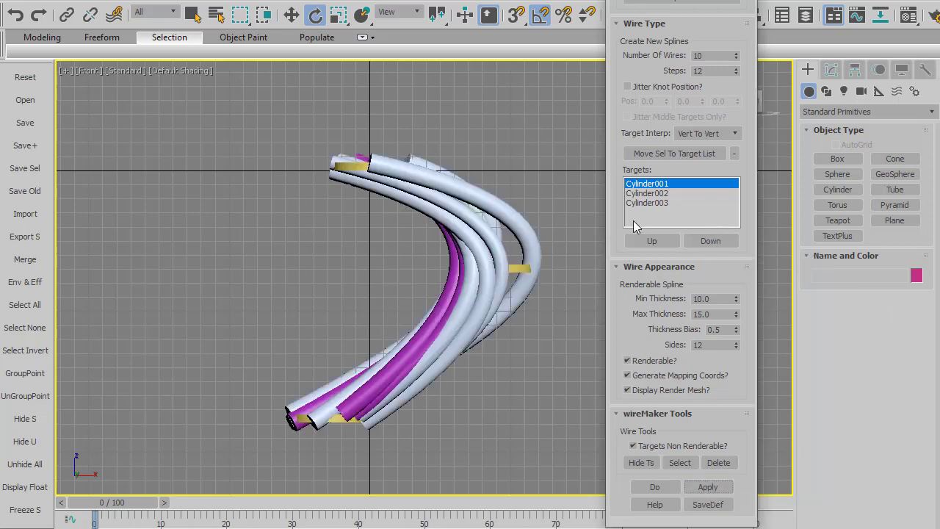
pyautogui.click(375, 165)
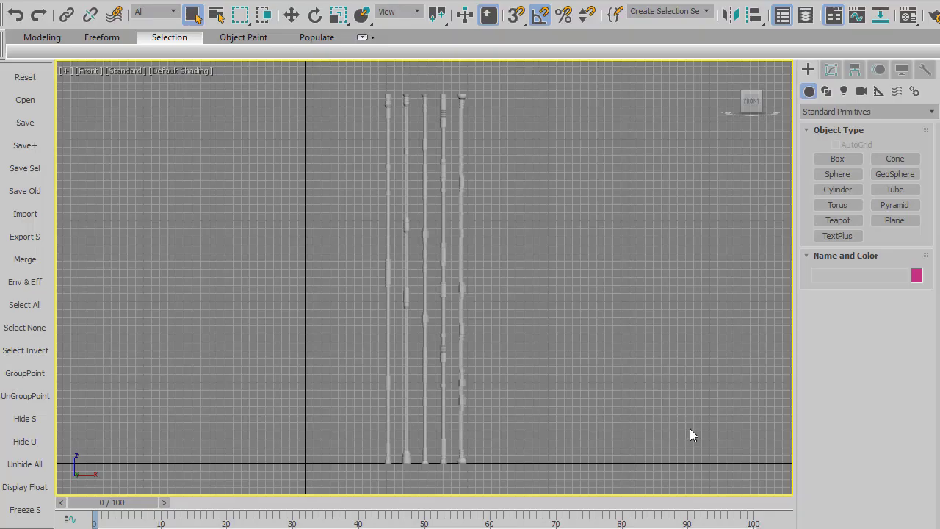
pyautogui.moveTo(629, 335)
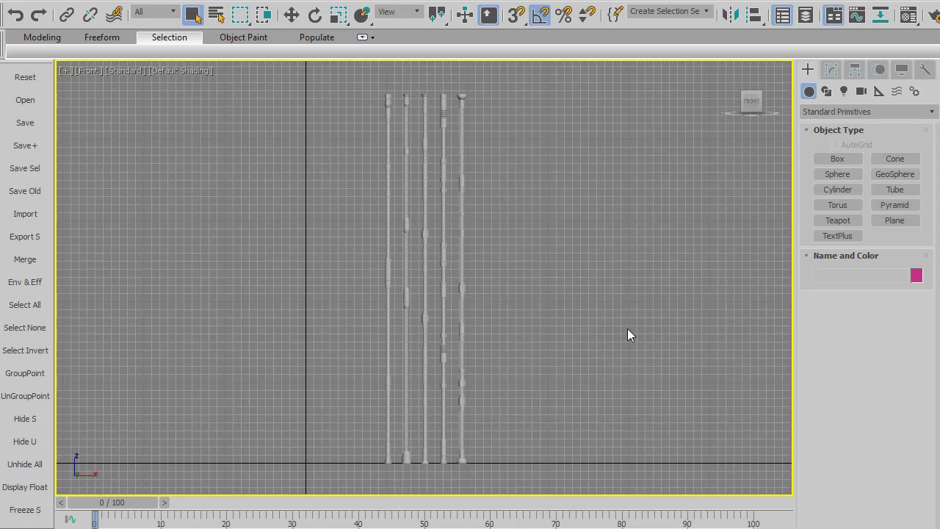
pyautogui.moveTo(560, 314)
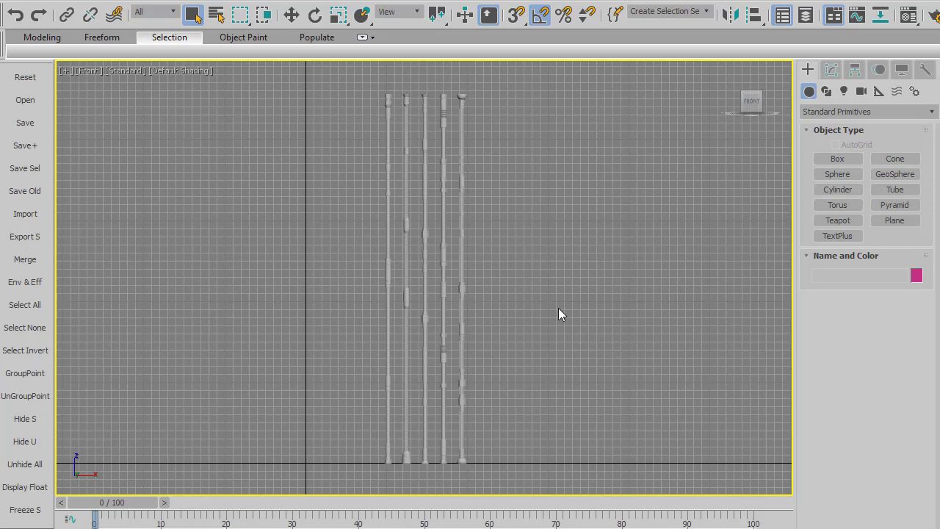
pyautogui.moveTo(459, 286)
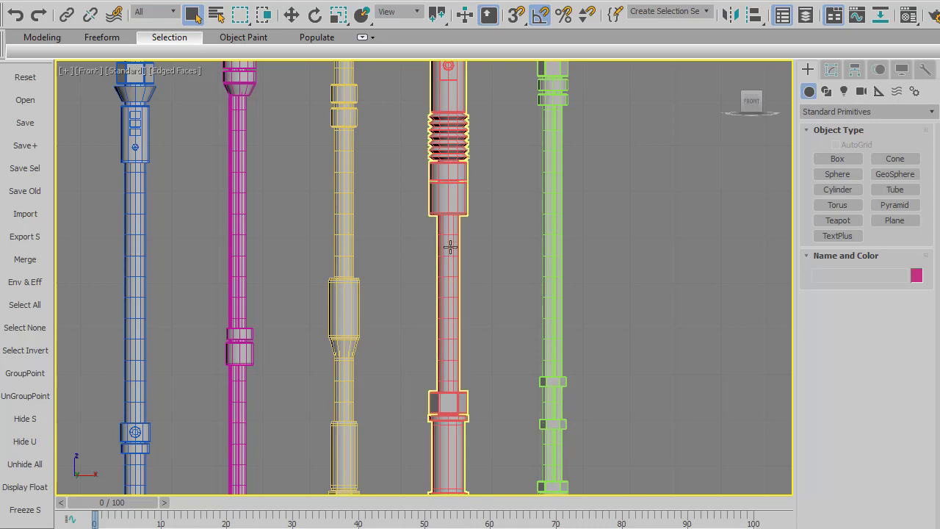
pyautogui.moveTo(457, 185)
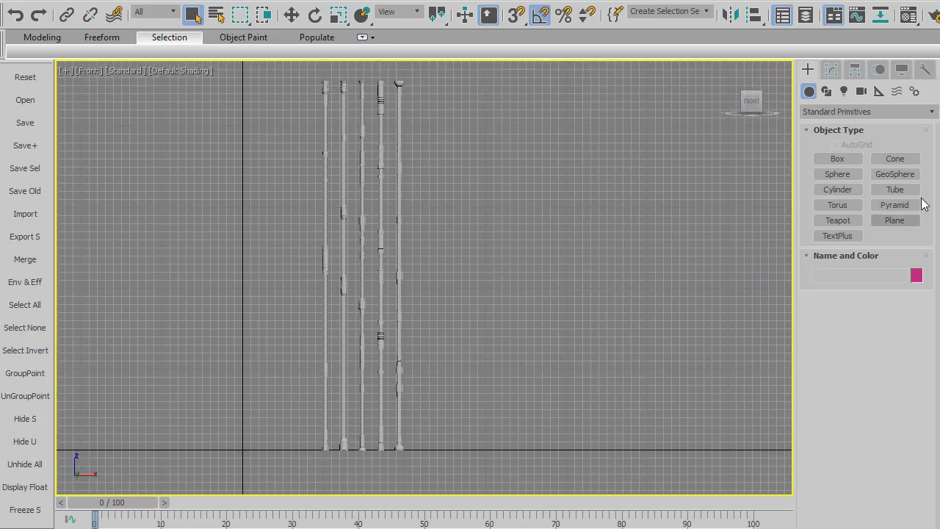
# Create three spheres, add them as wireMaker targets, and set Wire Appearance to Path Deform
pyautogui.click(838, 174)
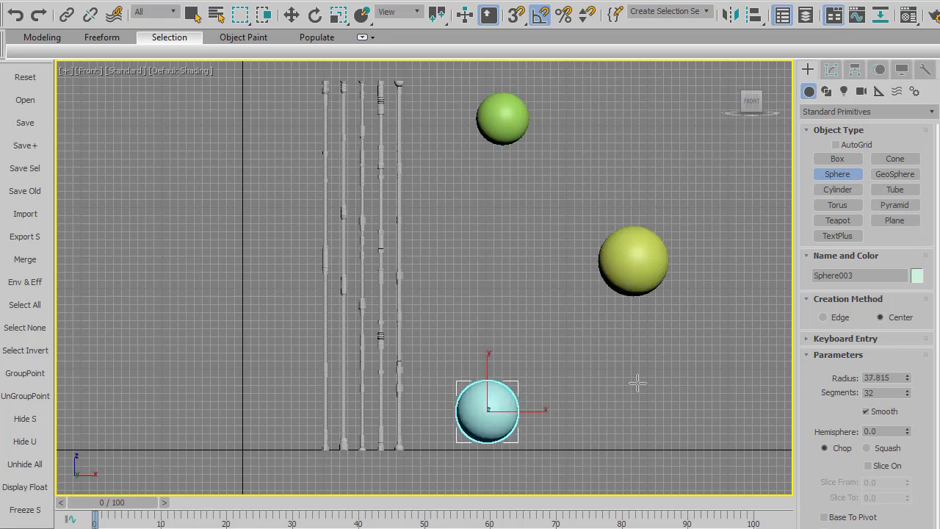
pyautogui.moveTo(665, 451)
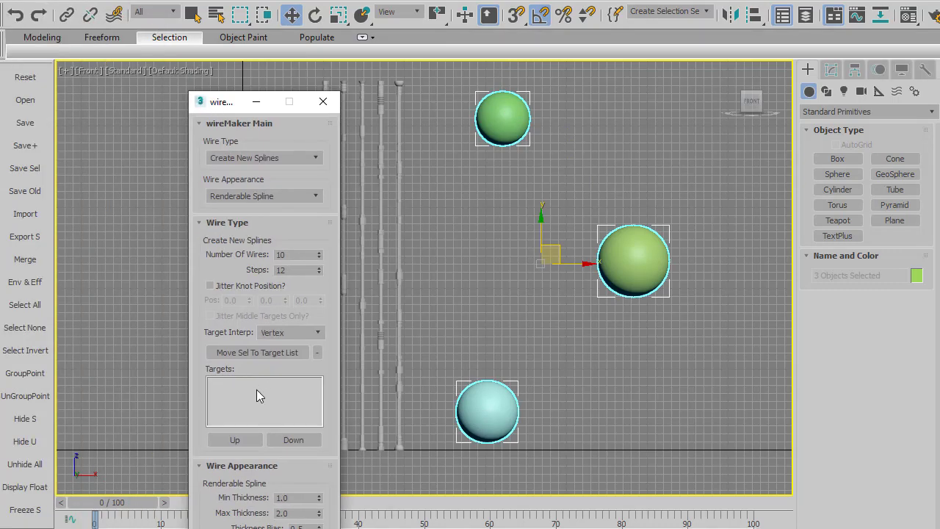
pyautogui.click(257, 352)
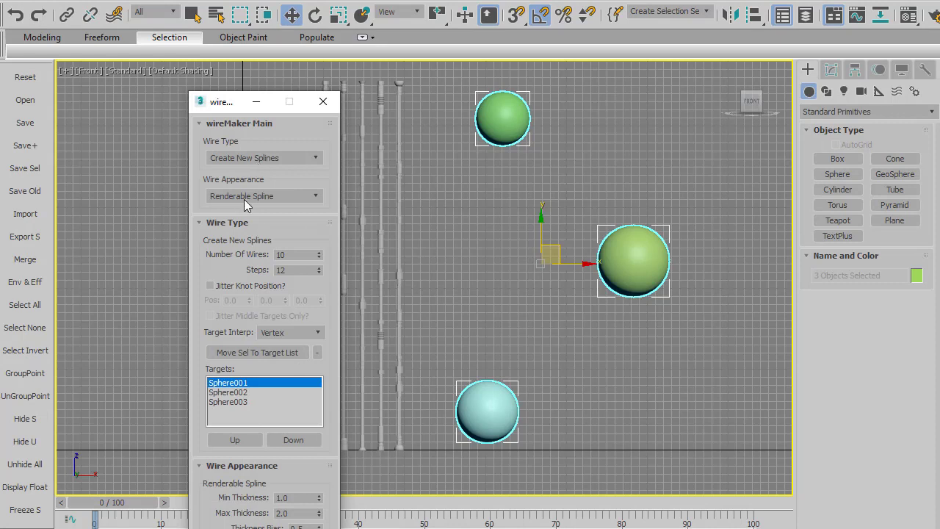
pyautogui.click(263, 195)
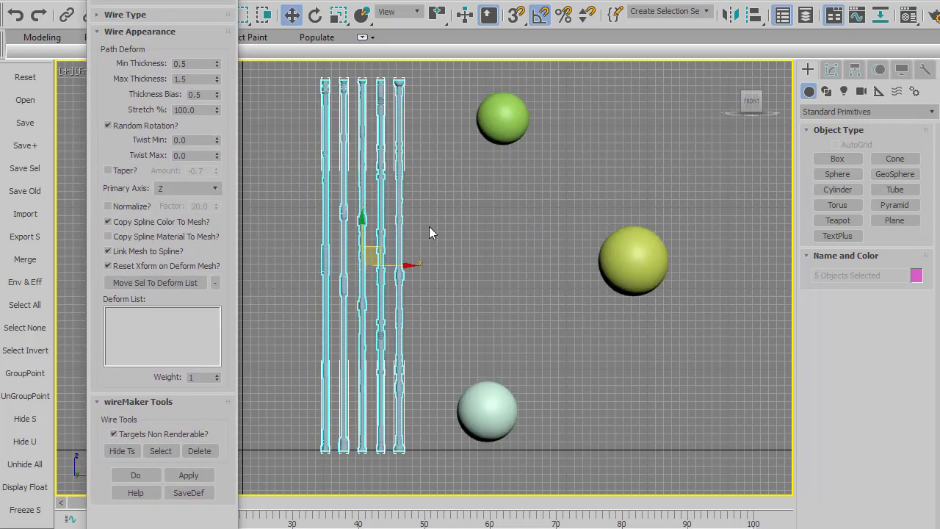
pyautogui.moveTo(401, 165)
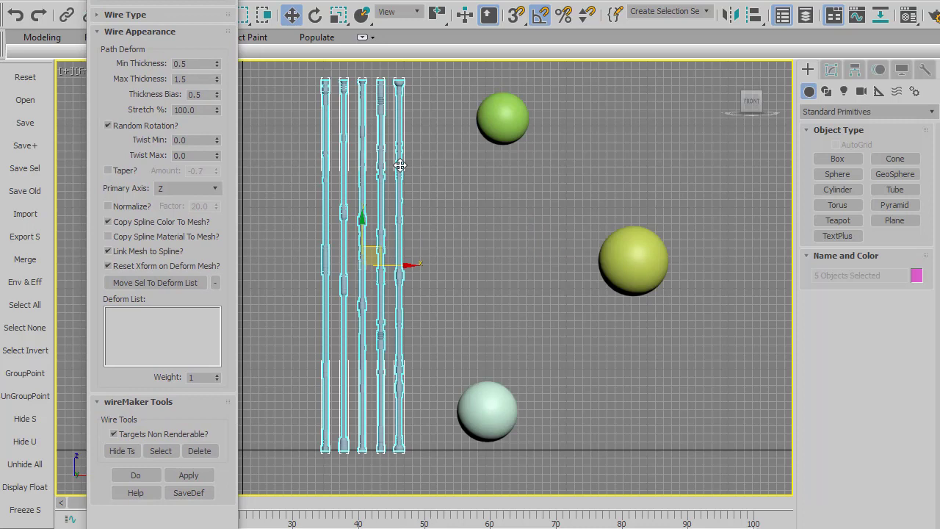
pyautogui.moveTo(154, 282)
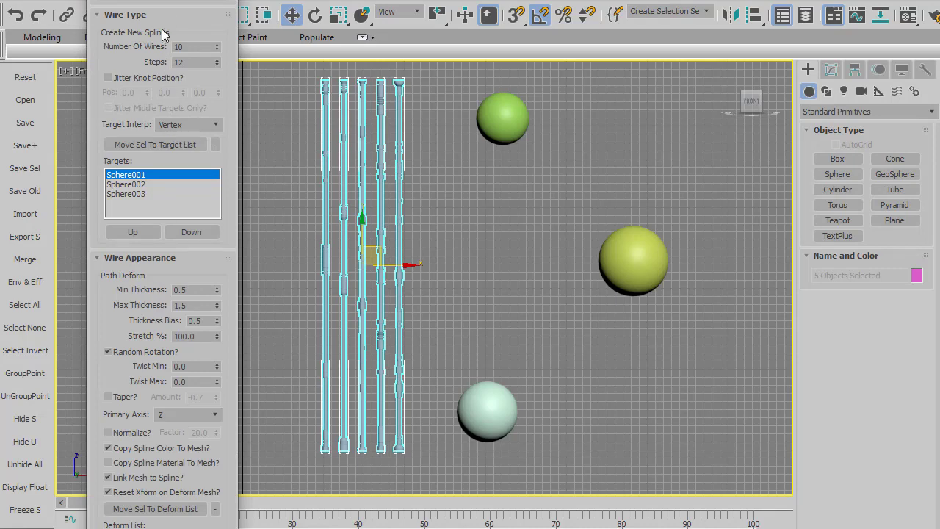
# Collapse the wire type settings and load BaseWire045–BaseWire049 into the deform list
pyautogui.click(124, 14)
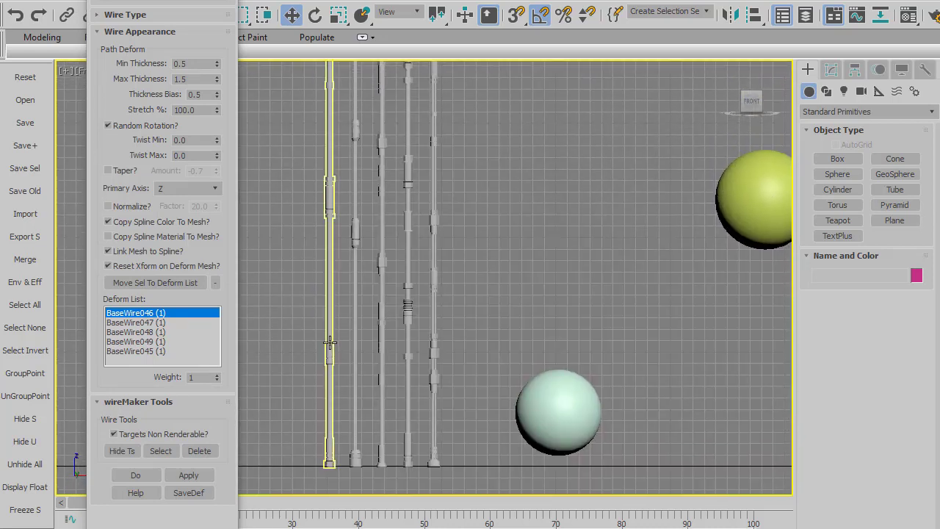
pyautogui.moveTo(331, 343)
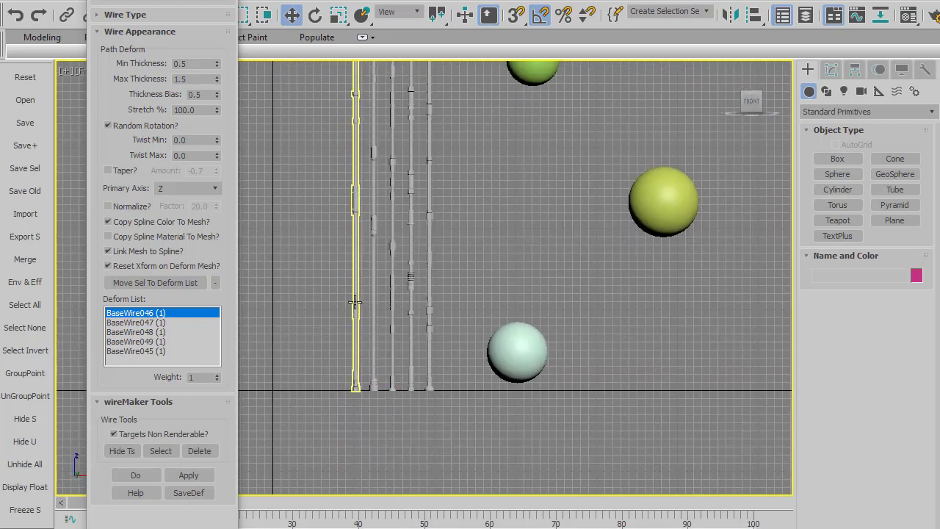
pyautogui.click(356, 206)
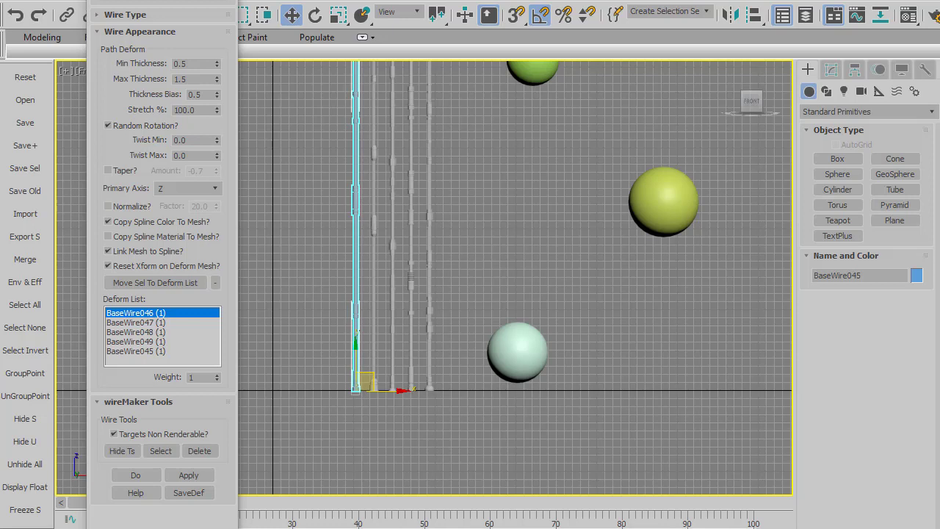
pyautogui.moveTo(333, 287)
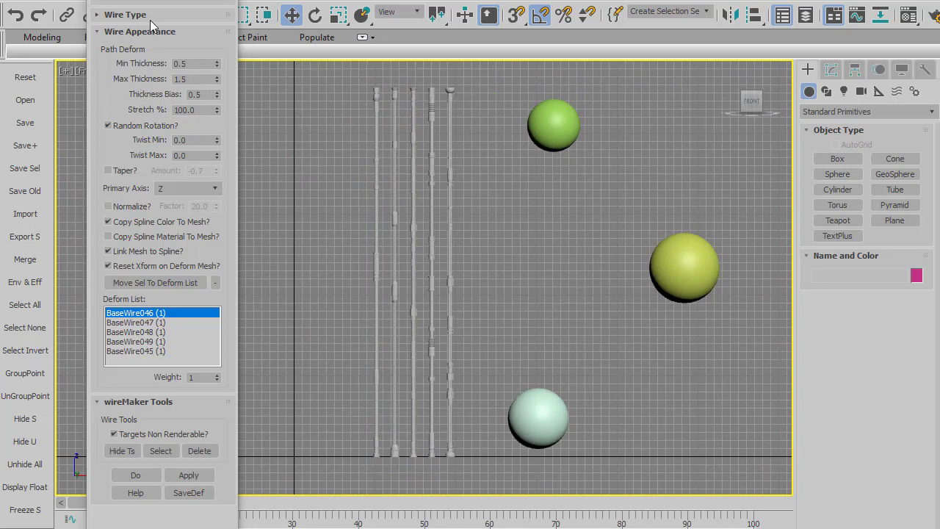
pyautogui.click(125, 14)
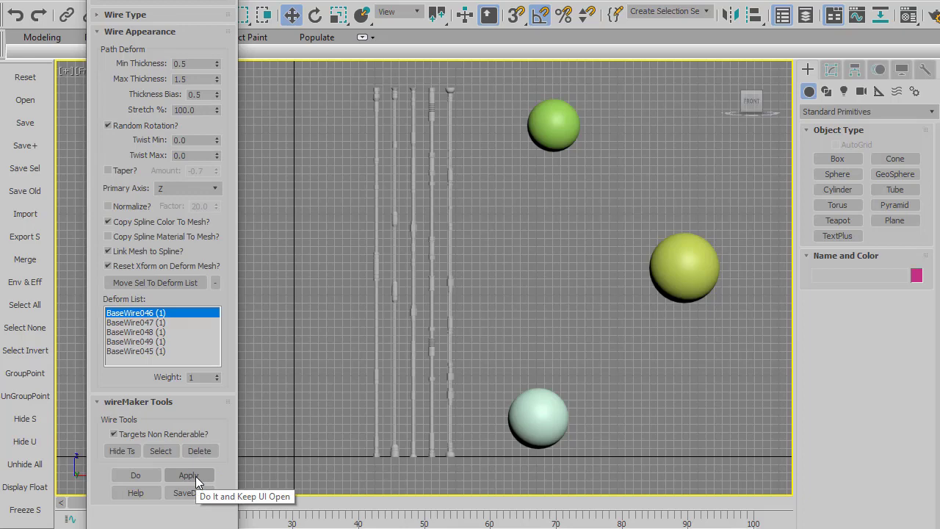
pyautogui.click(188, 475)
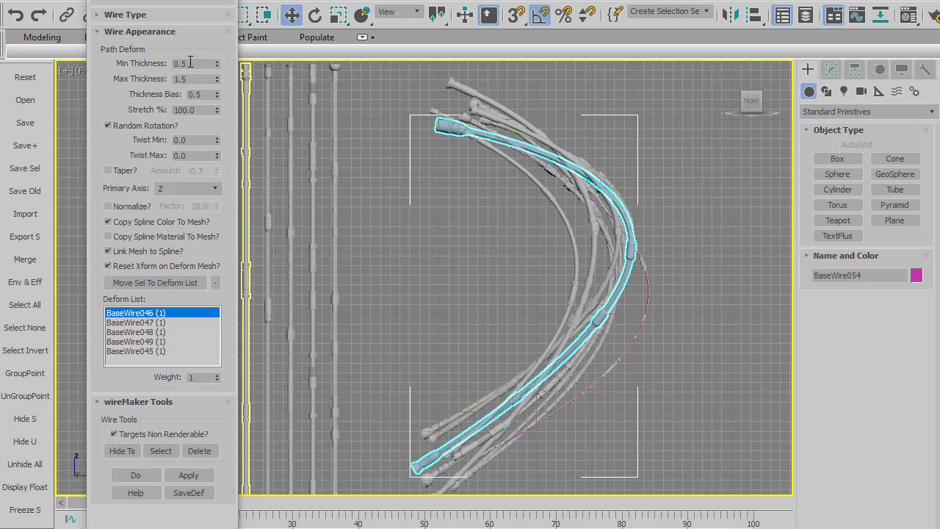
pyautogui.moveTo(202, 80)
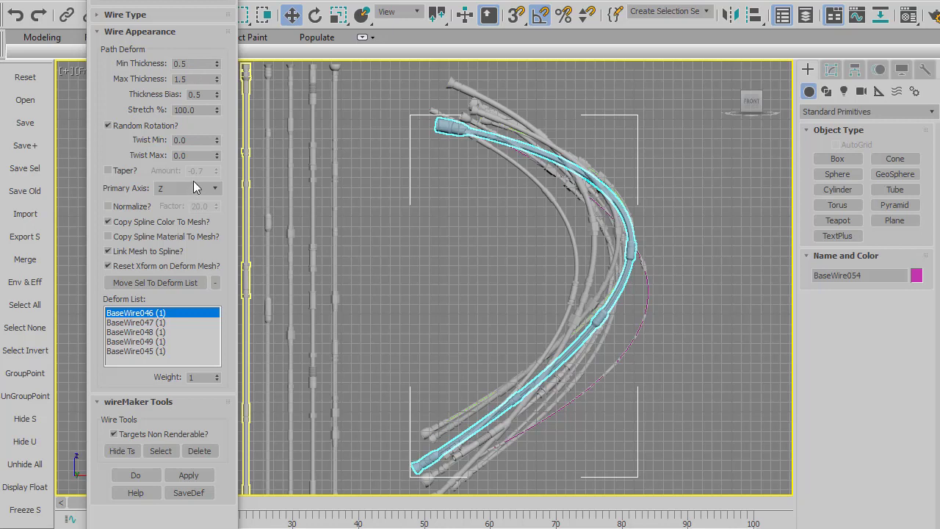
pyautogui.moveTo(199, 141)
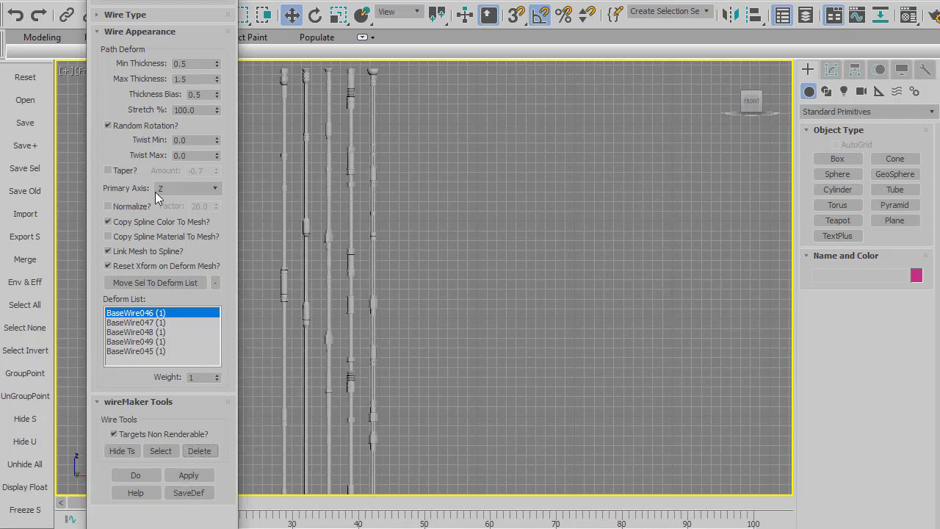
# Relaunch wireMaker with default Create New Splines and Renderable Spline settings
pyautogui.click(108, 171)
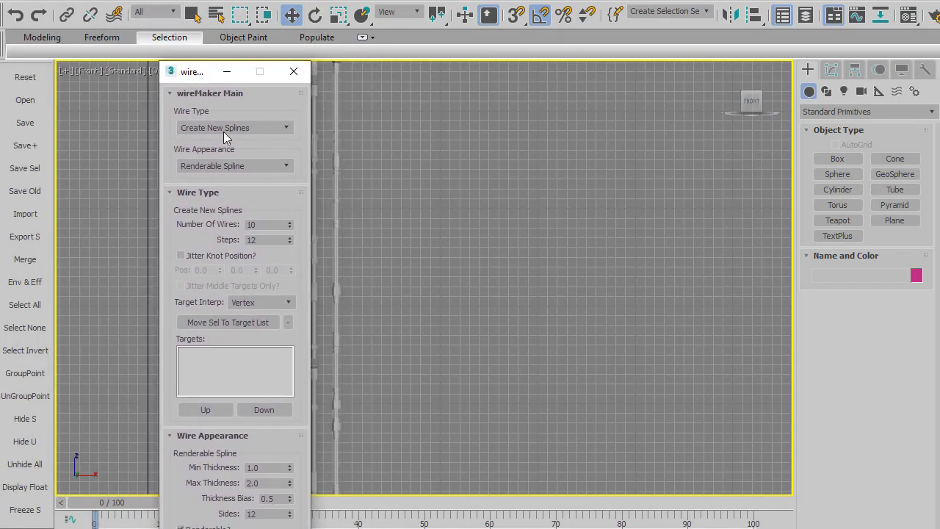
pyautogui.moveTo(222, 91)
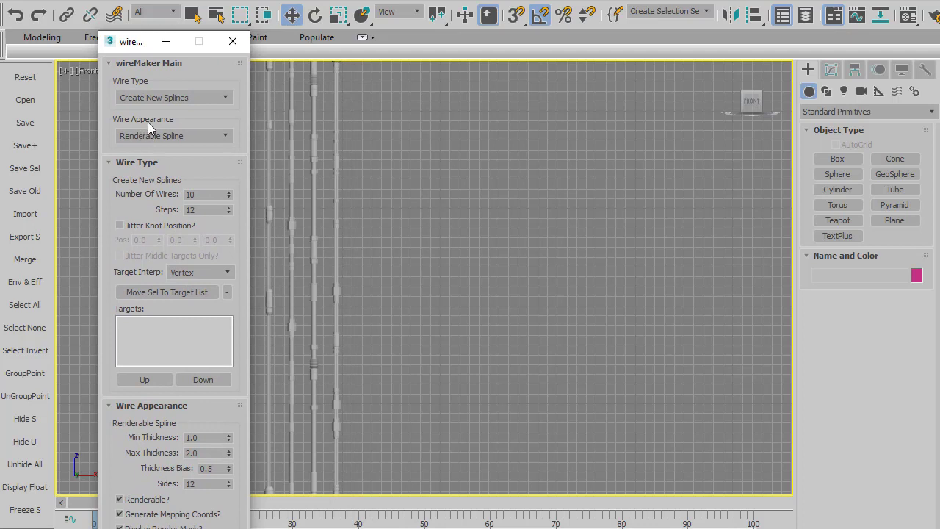
pyautogui.moveTo(155, 140)
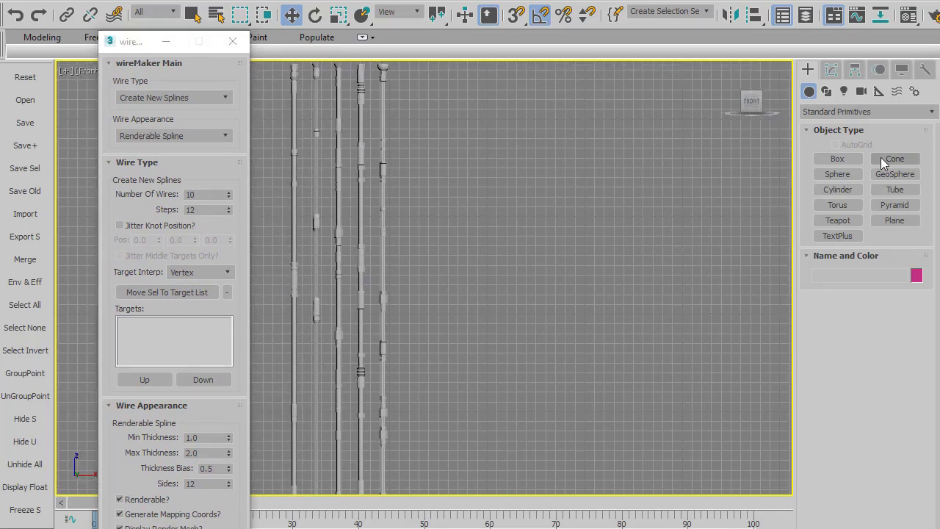
# Draw two curves and a zigzag line, use existing splines, and select all three
pyautogui.click(826, 91)
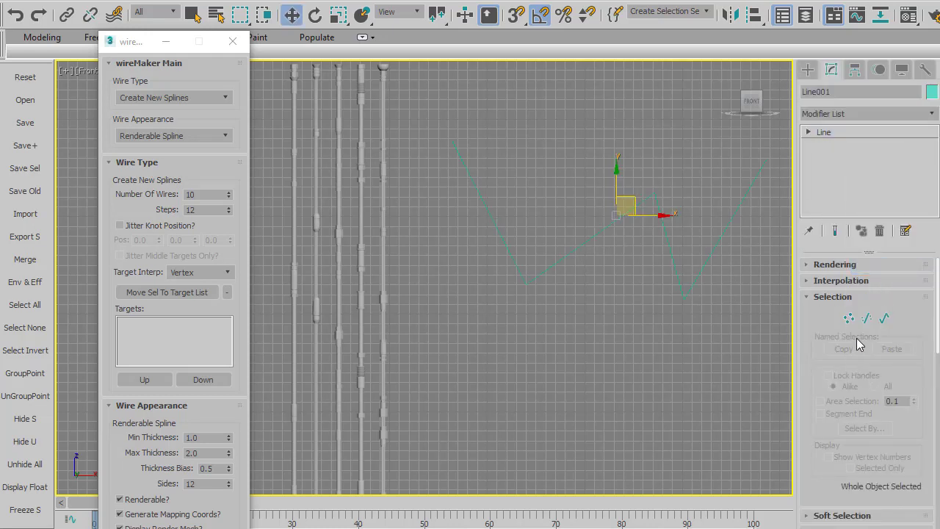
pyautogui.click(848, 318)
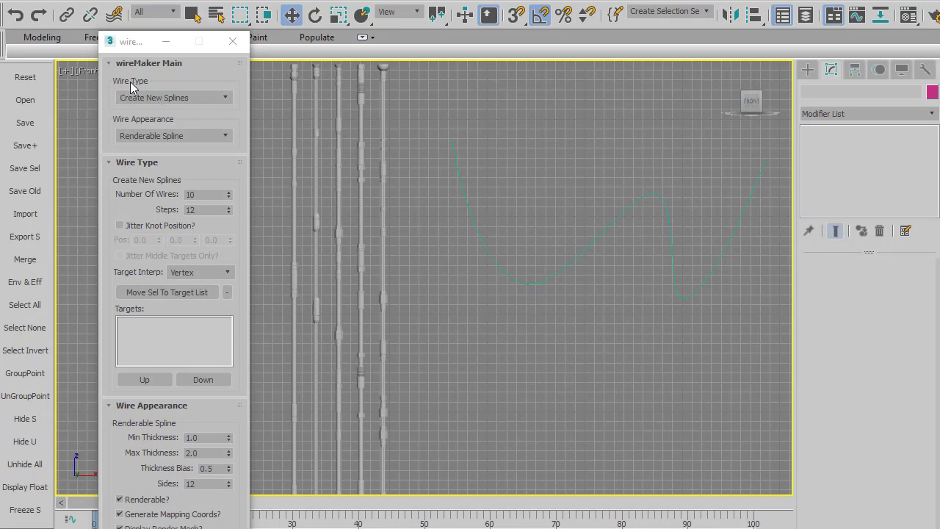
pyautogui.click(172, 97)
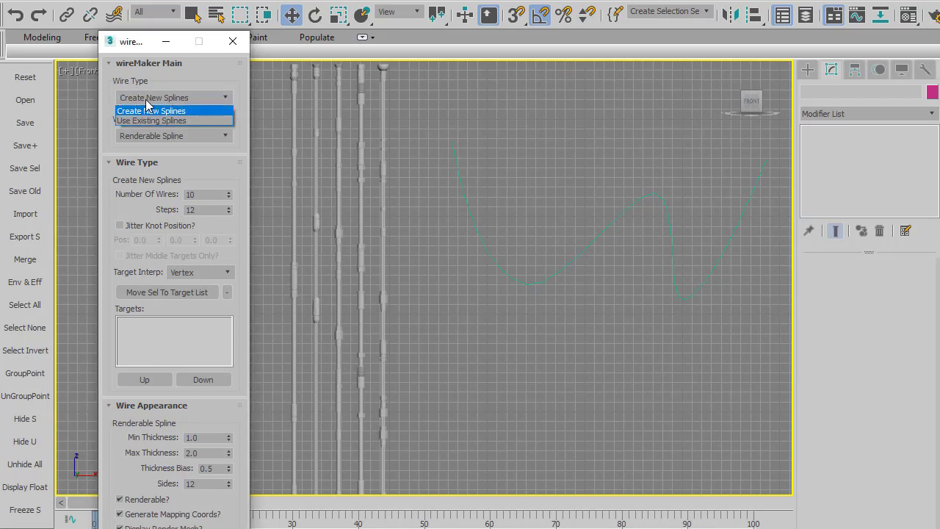
pyautogui.click(151, 121)
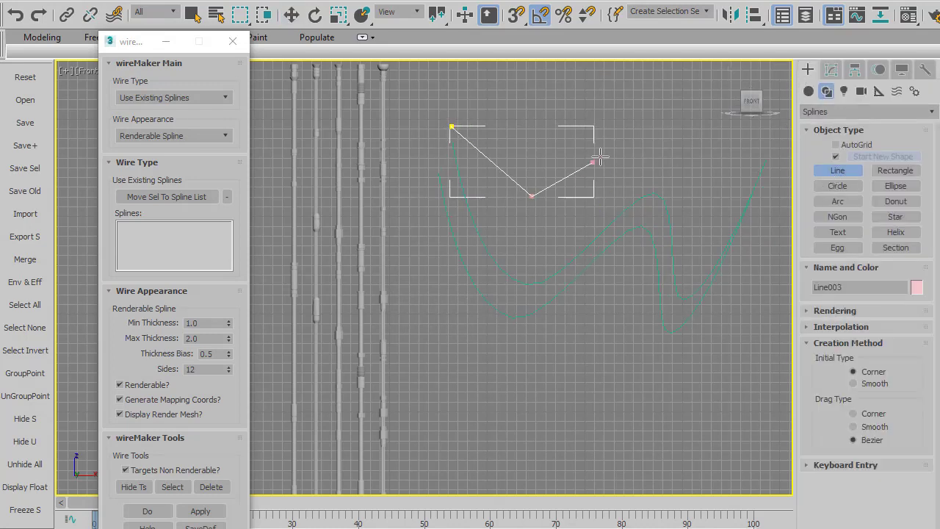
pyautogui.click(291, 14)
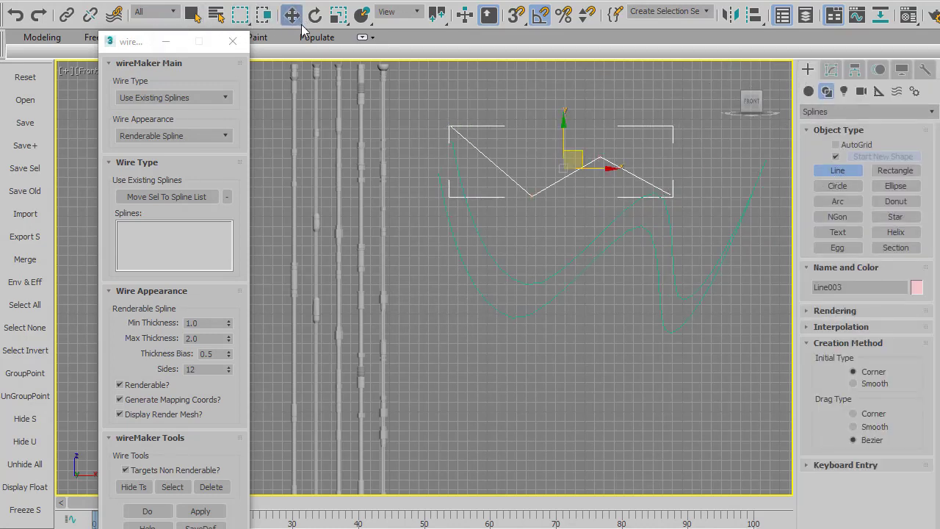
pyautogui.click(167, 196)
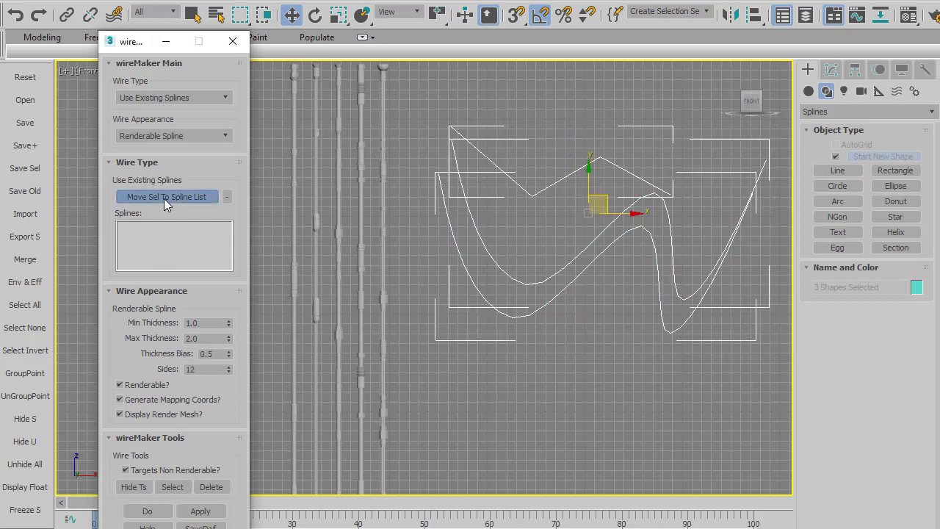
# Add the three splines as paths, choose Path Deform, and apply to bend the wires
pyautogui.click(166, 197)
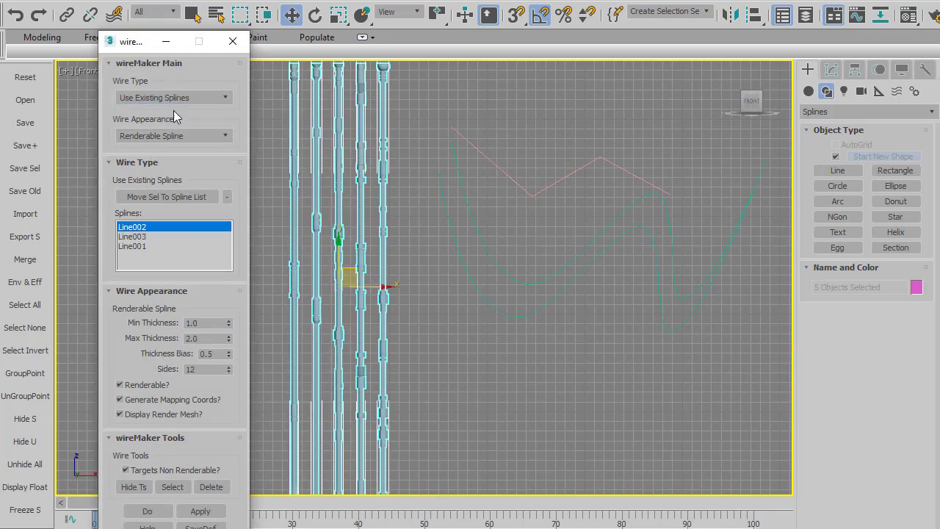
pyautogui.click(173, 135)
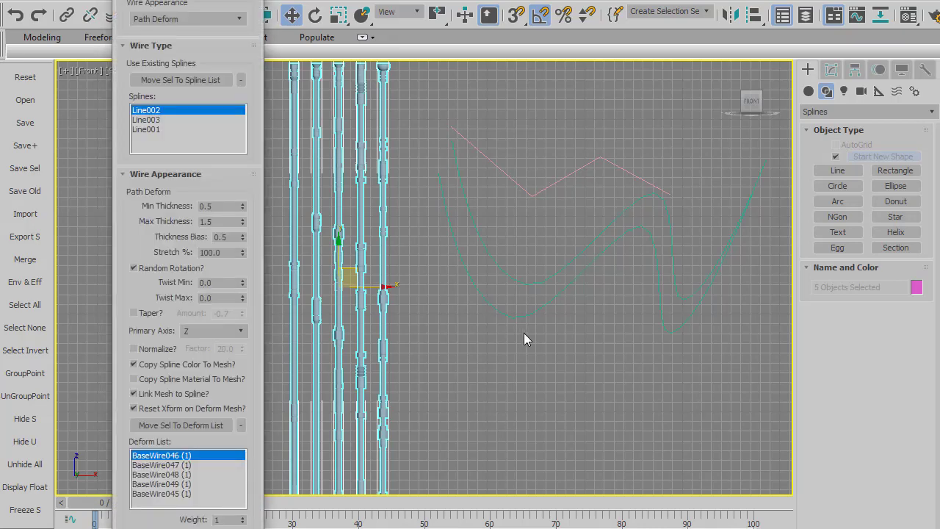
pyautogui.moveTo(182, 40)
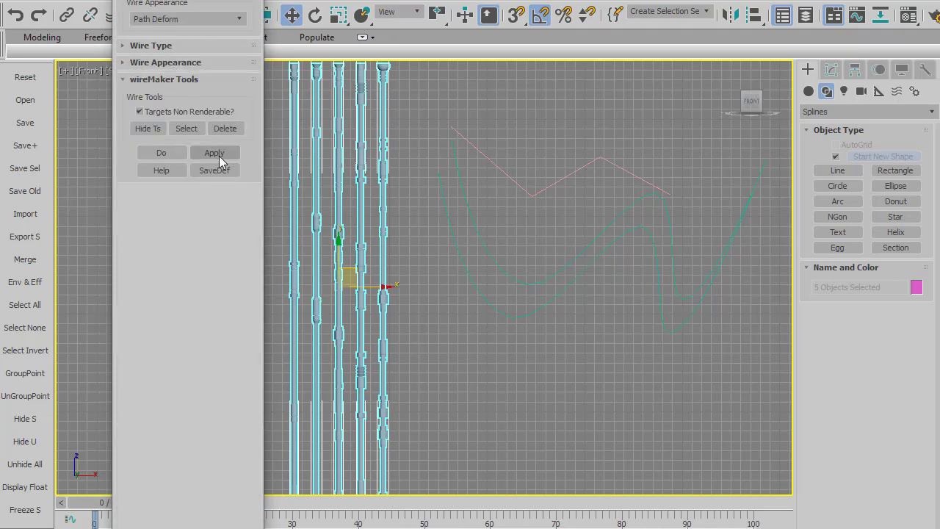
pyautogui.click(214, 152)
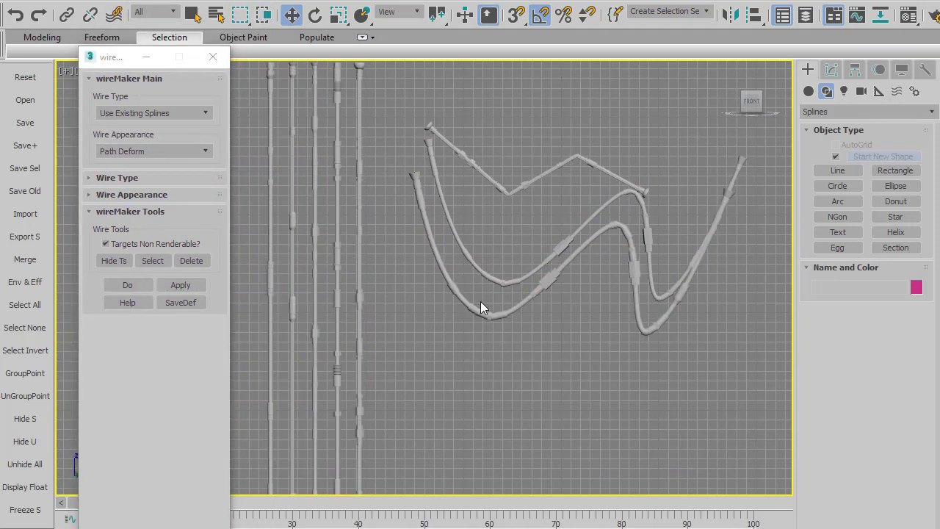
pyautogui.click(514, 312)
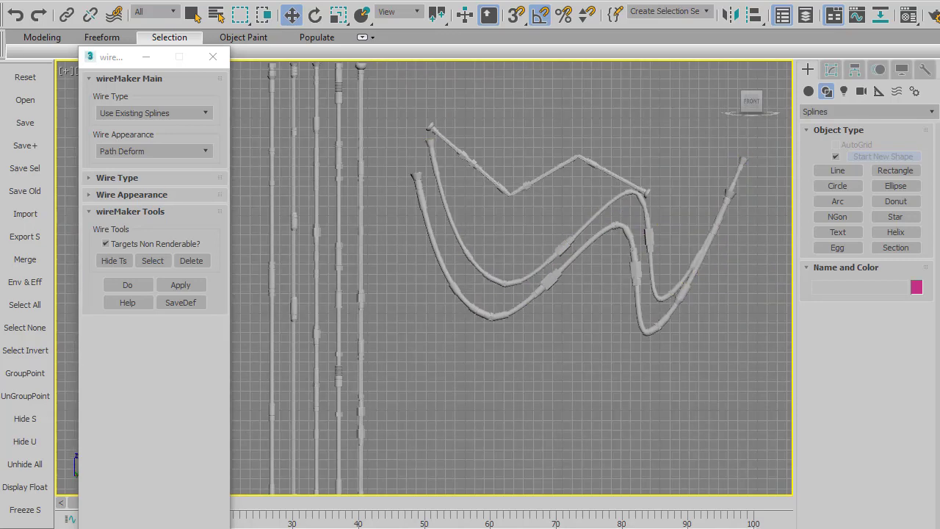
pyautogui.moveTo(829, 147)
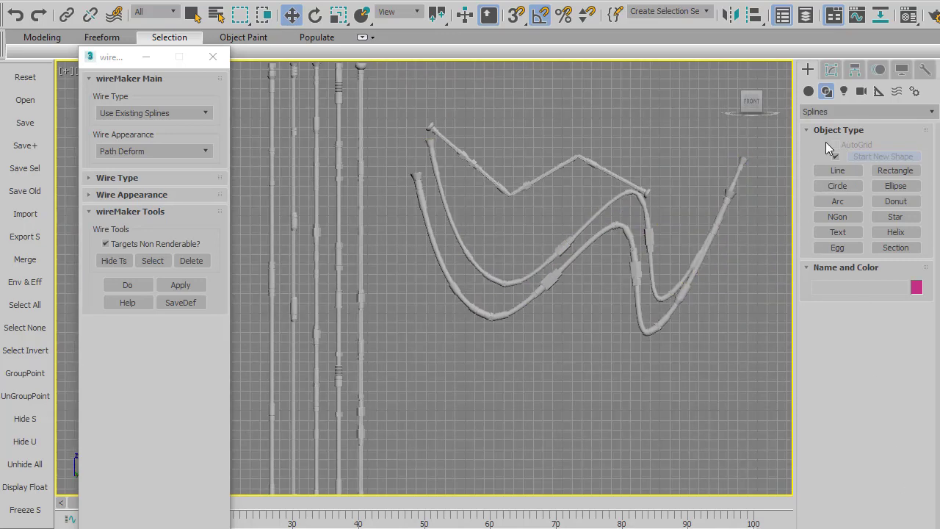
pyautogui.click(830, 69)
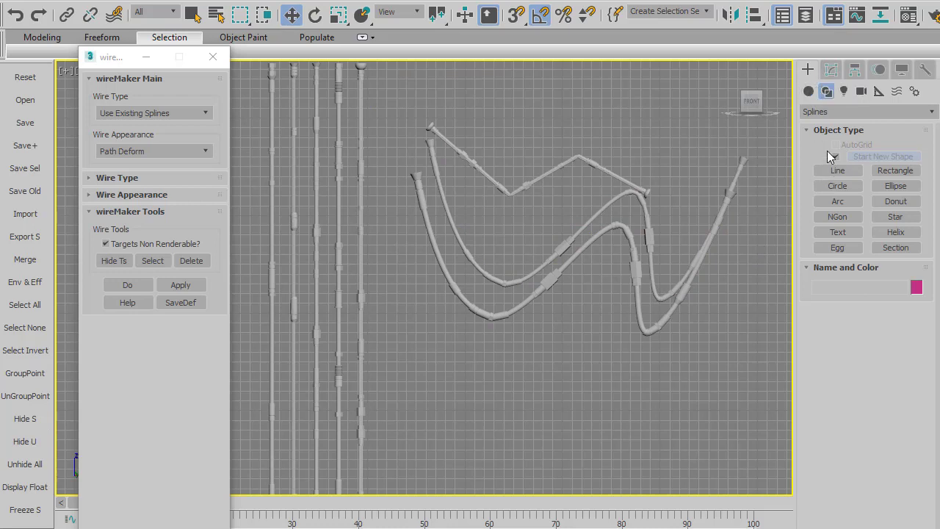
# Create a box, convert it to editable poly, and make a shape from its top edges
pyautogui.click(808, 91)
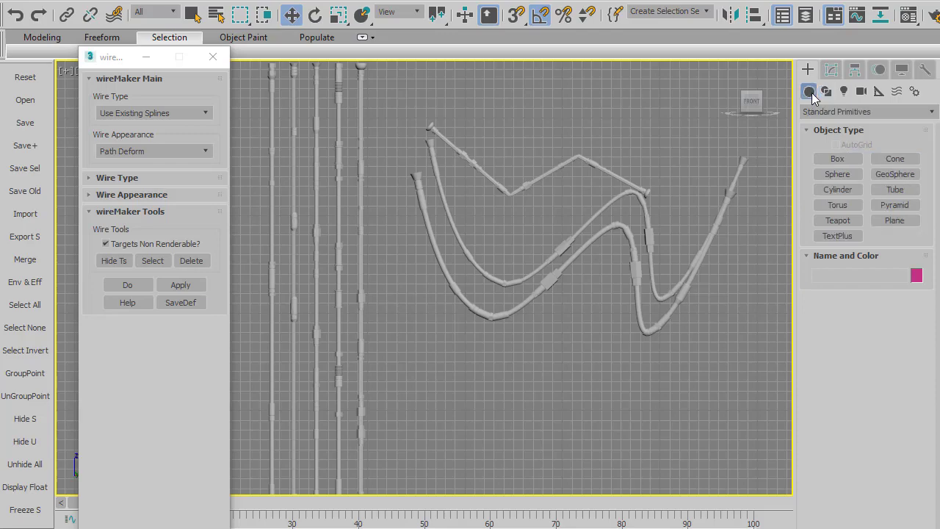
pyautogui.click(836, 158)
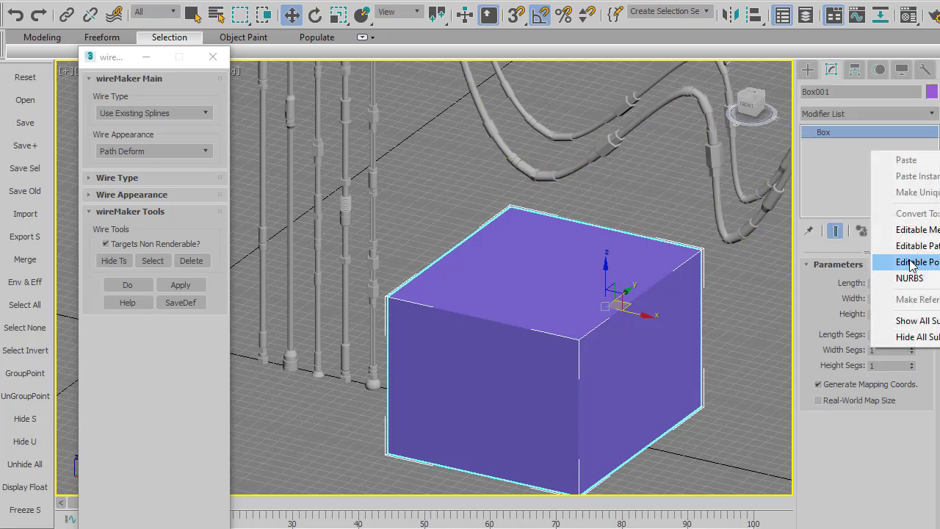
pyautogui.click(915, 262)
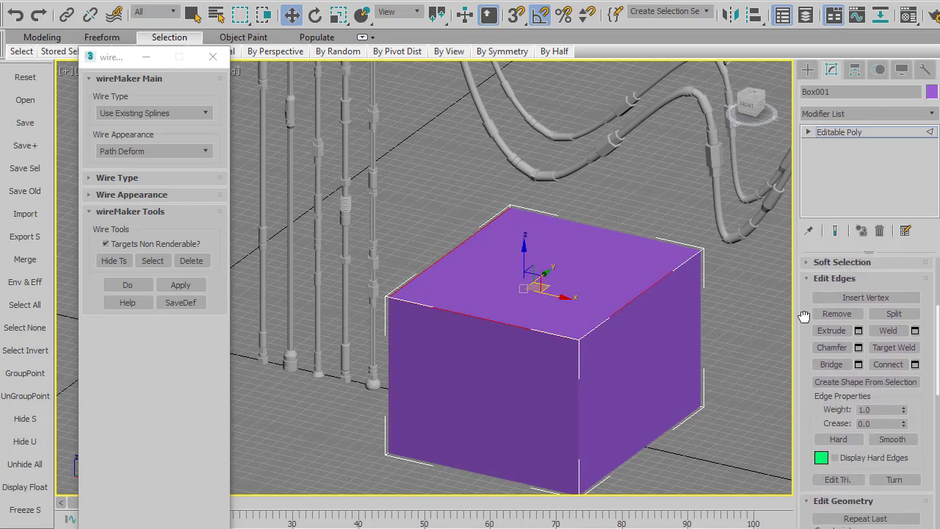
pyautogui.scroll(-3)
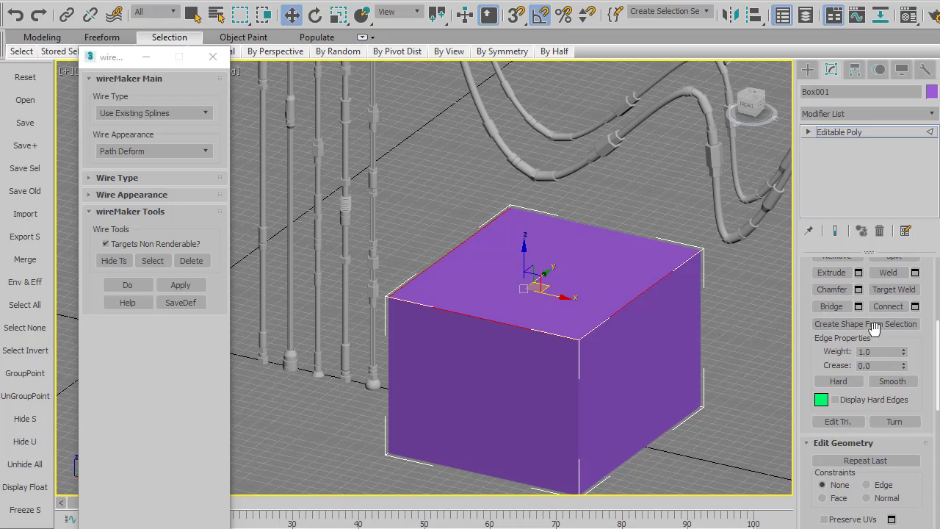
pyautogui.click(850, 323)
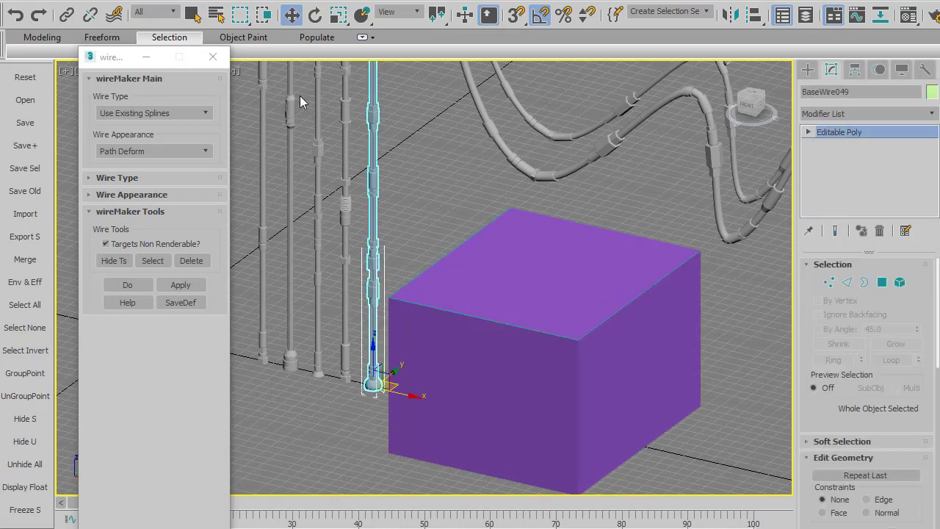
pyautogui.moveTo(155, 185)
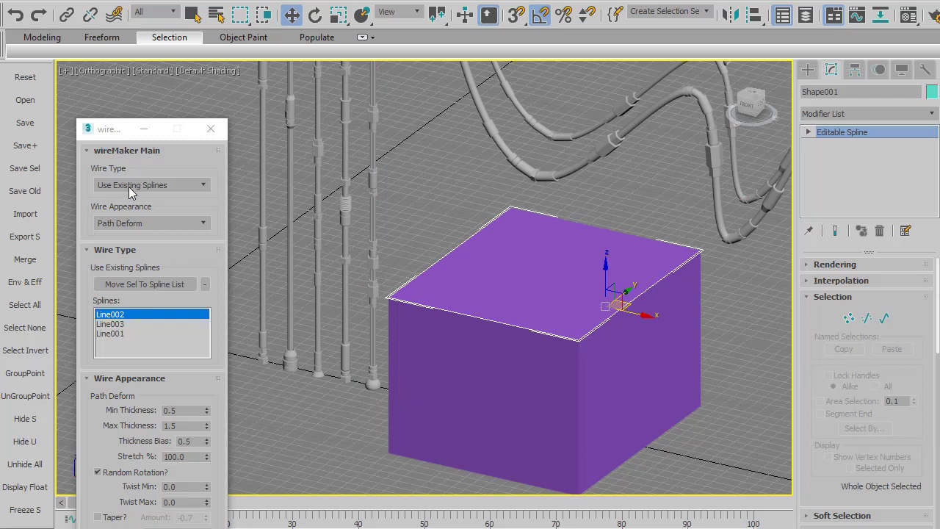
# Open wireMaker's wire type options while reviewing the Path Deform settings
pyautogui.click(144, 284)
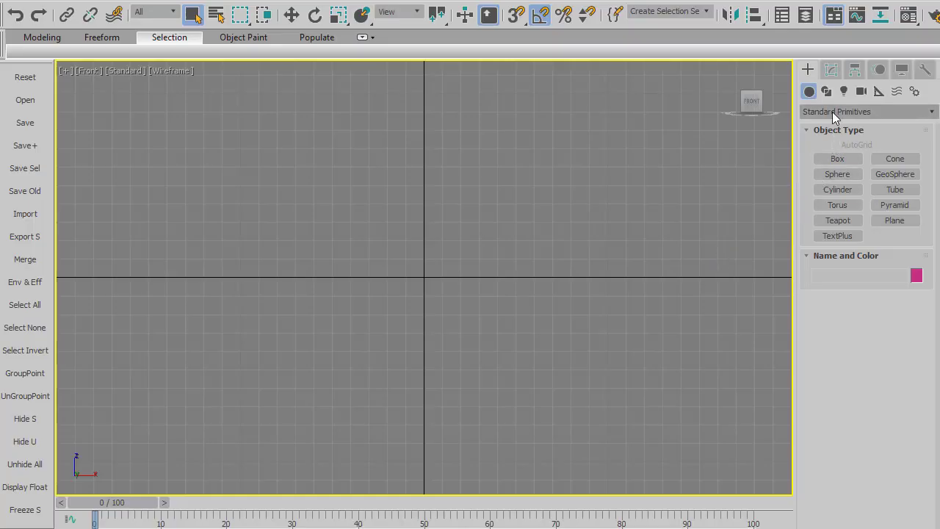
# Draw a trunk line and three branch lines, then colour all four blue
pyautogui.click(826, 90)
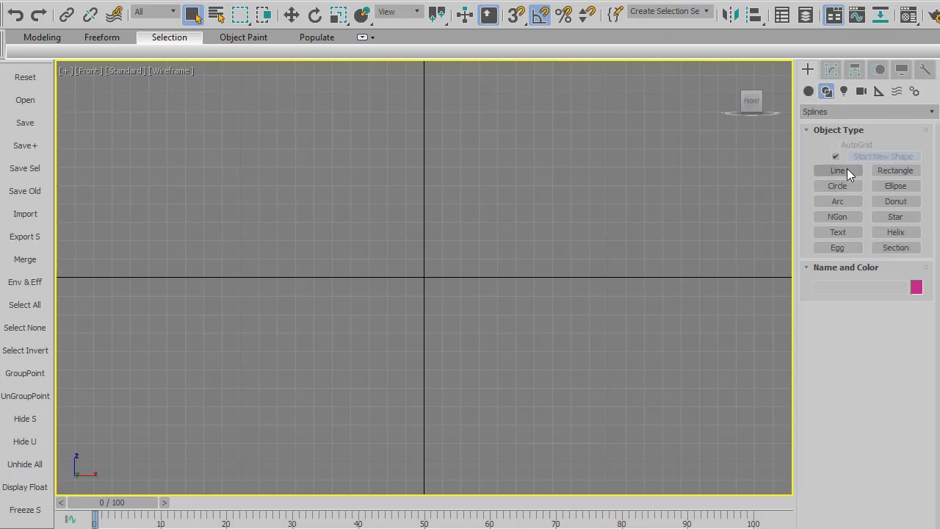
pyautogui.click(837, 169)
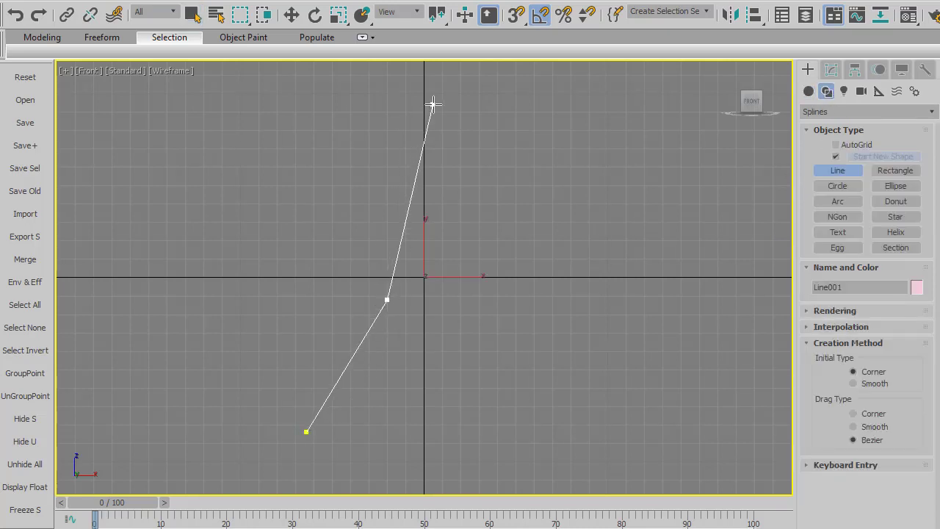
pyautogui.click(446, 75)
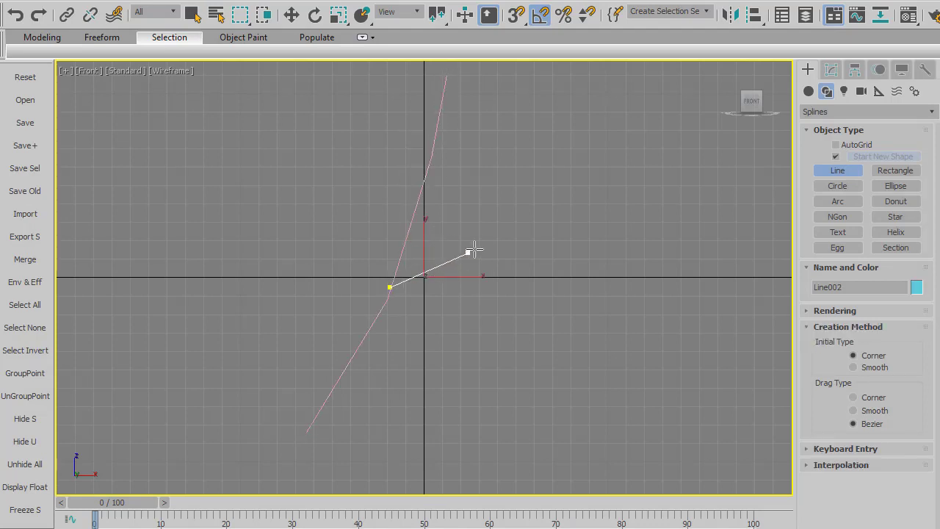
pyautogui.click(640, 100)
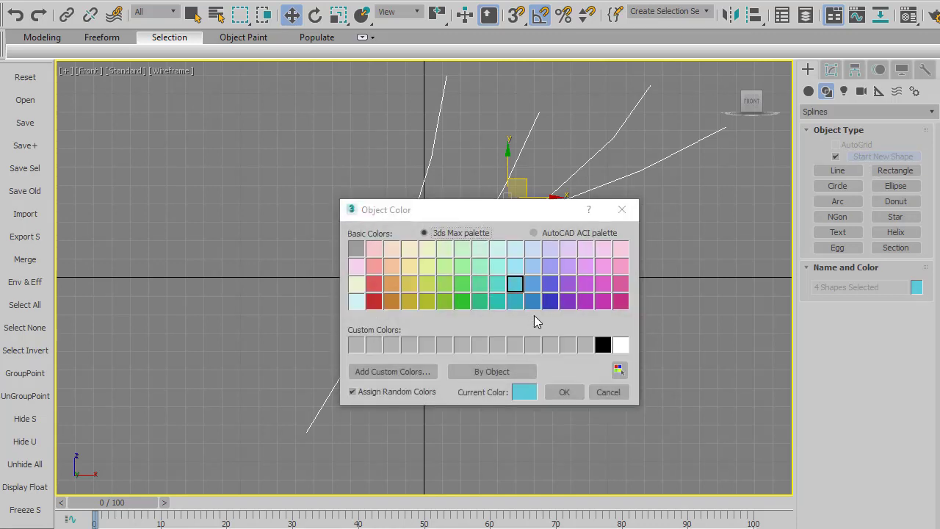
pyautogui.click(564, 392)
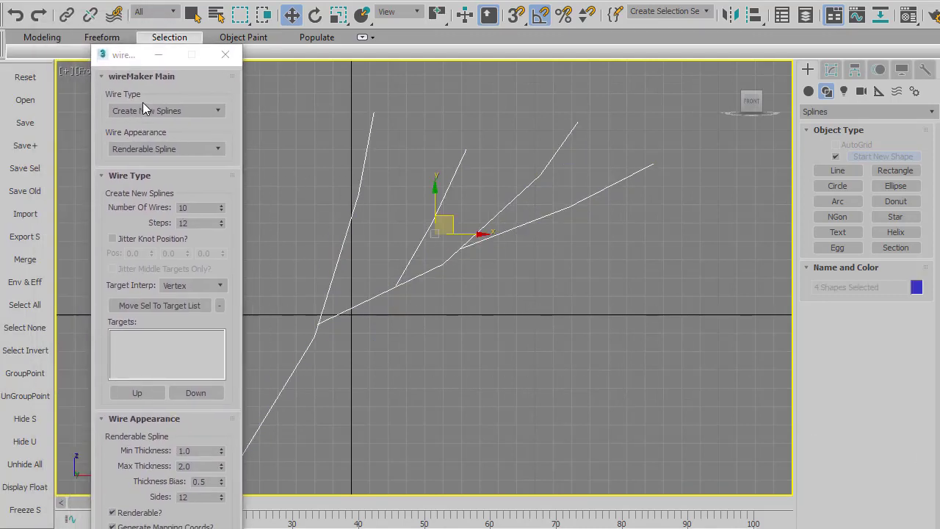
# Set wireMaker to Use Existing Splines with SplineMesher appearance for Line001–Line004
pyautogui.click(165, 110)
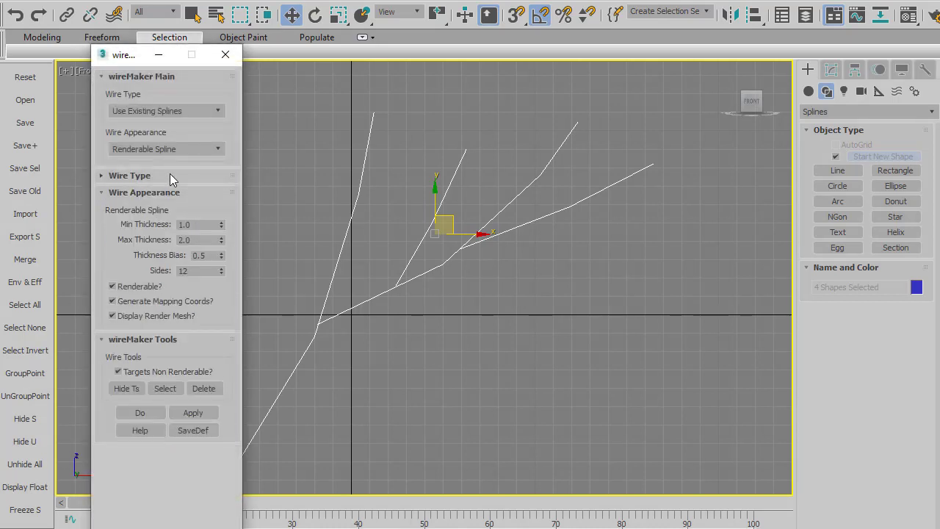
pyautogui.click(166, 149)
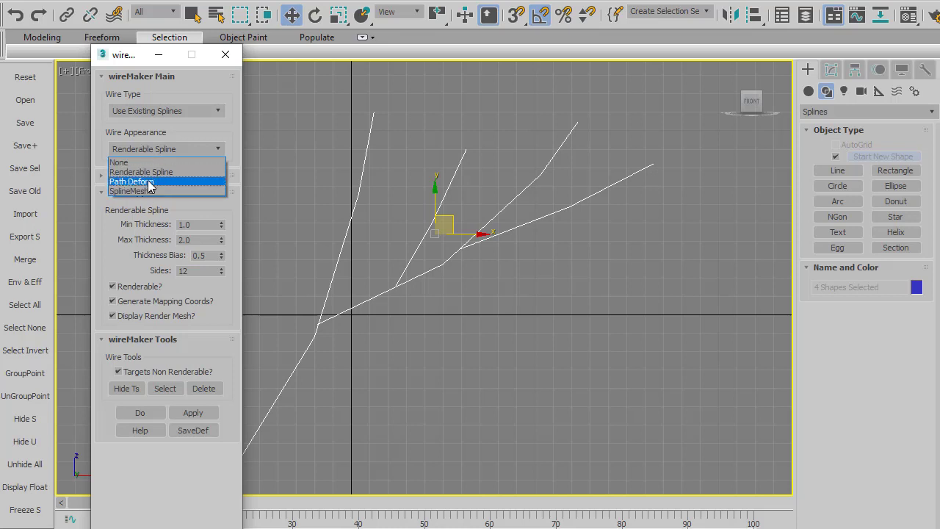
pyautogui.moveTo(133, 191)
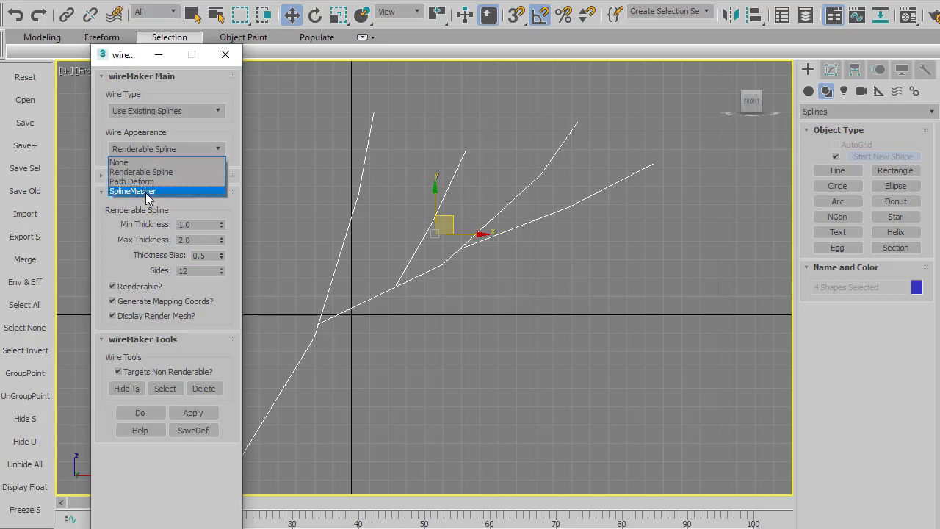
pyautogui.click(133, 191)
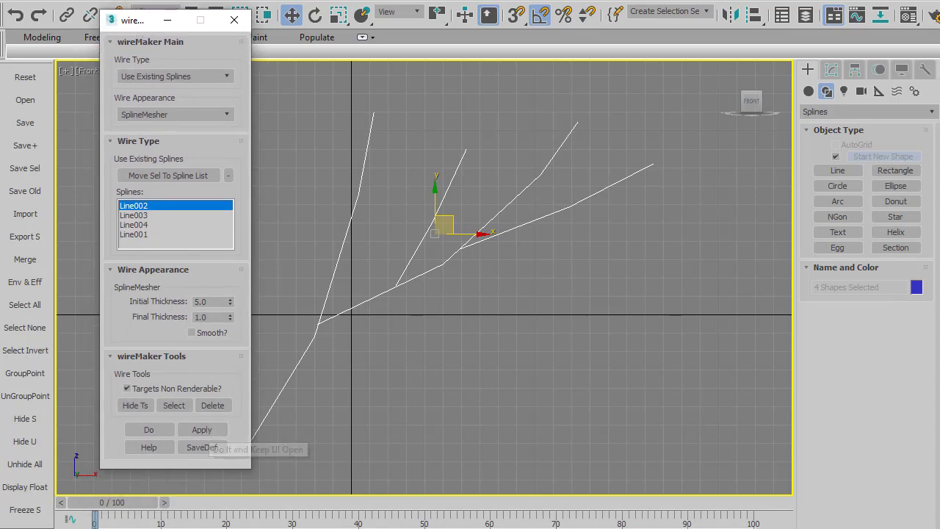
pyautogui.moveTo(380, 171)
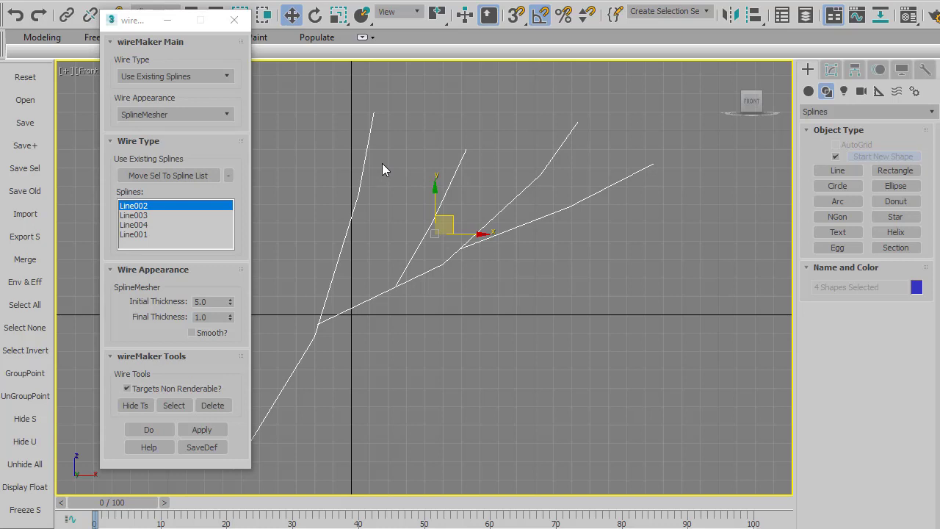
pyautogui.moveTo(226, 198)
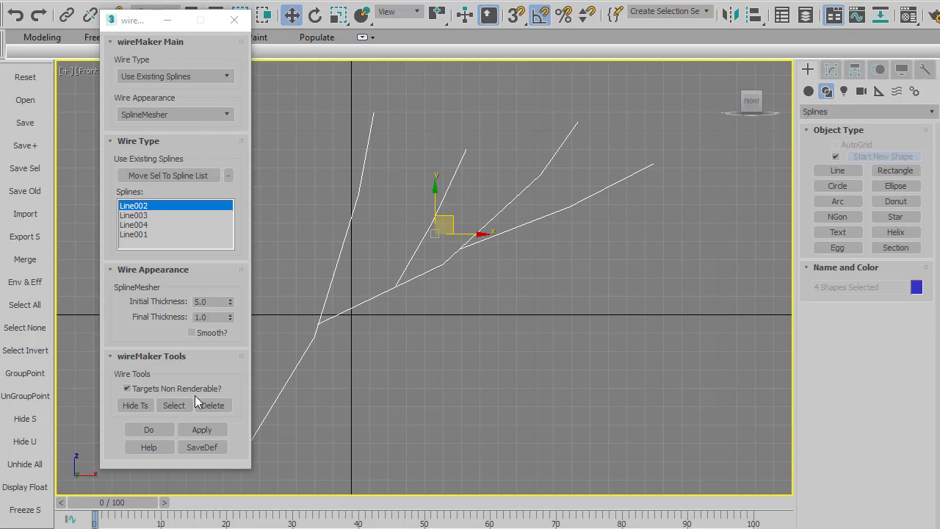
pyautogui.moveTo(202, 430)
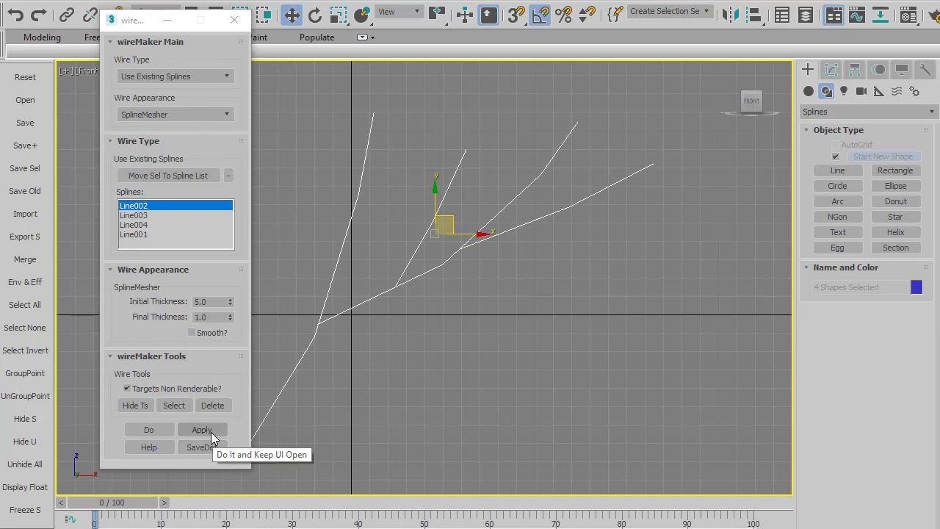
# Build the tapered SplineMesher wires and adjust a branch's tip blend settings
pyautogui.click(202, 430)
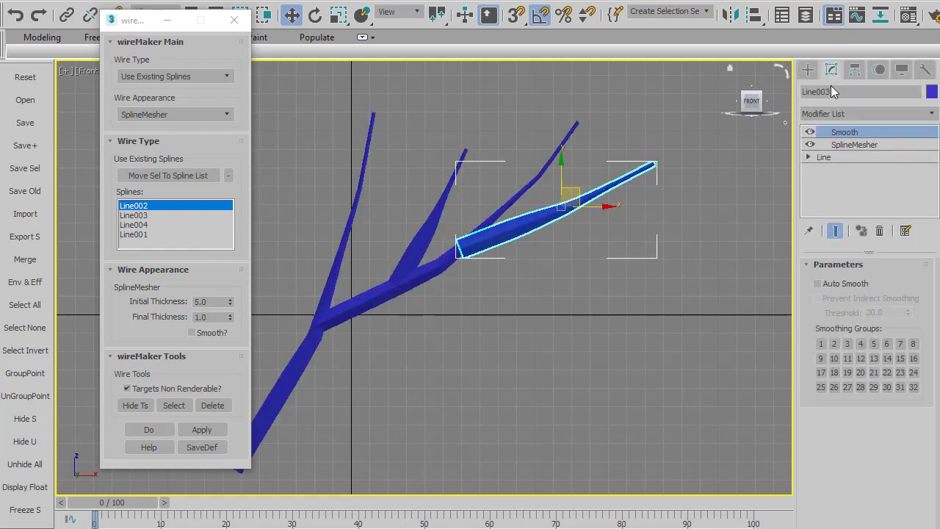
pyautogui.click(853, 144)
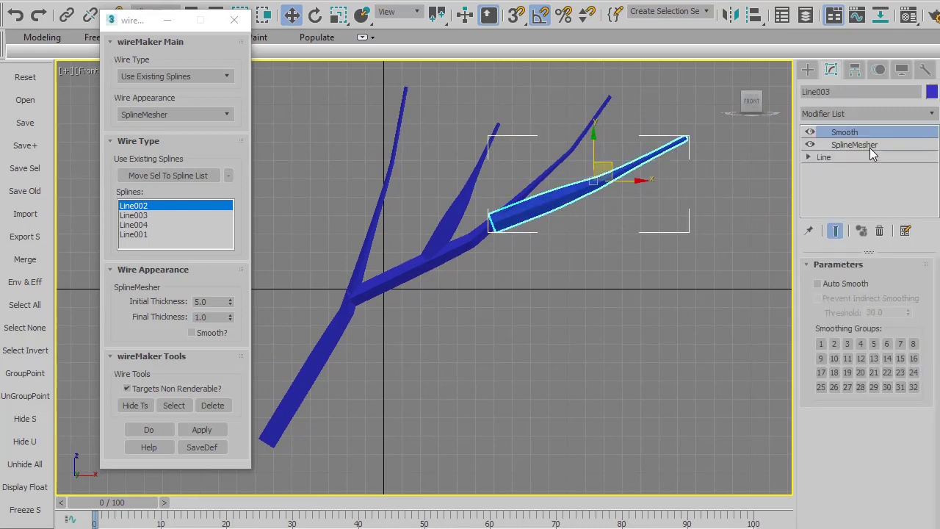
pyautogui.click(854, 144)
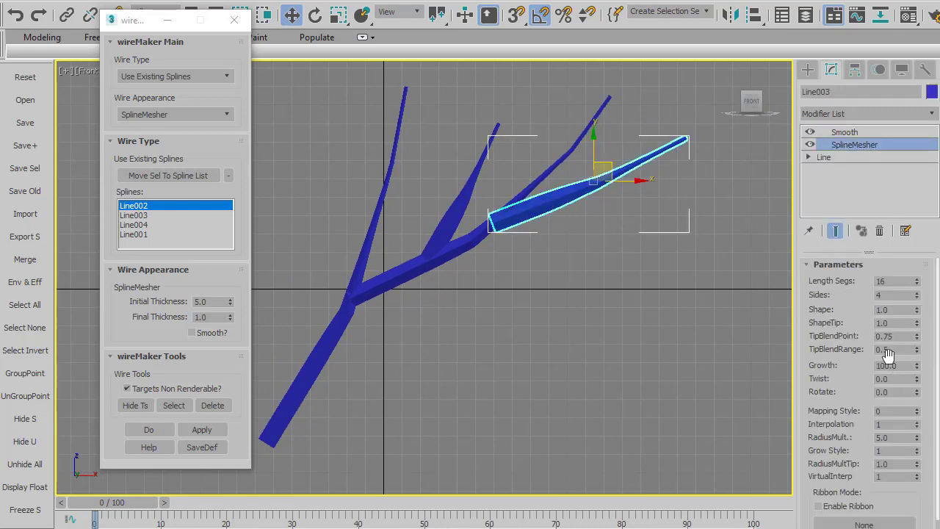
pyautogui.click(917, 346)
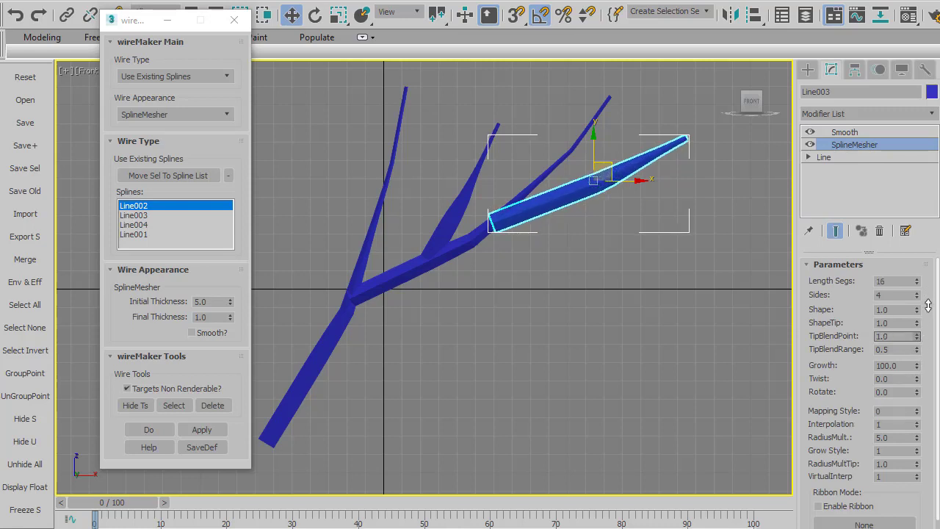
pyautogui.click(917, 339)
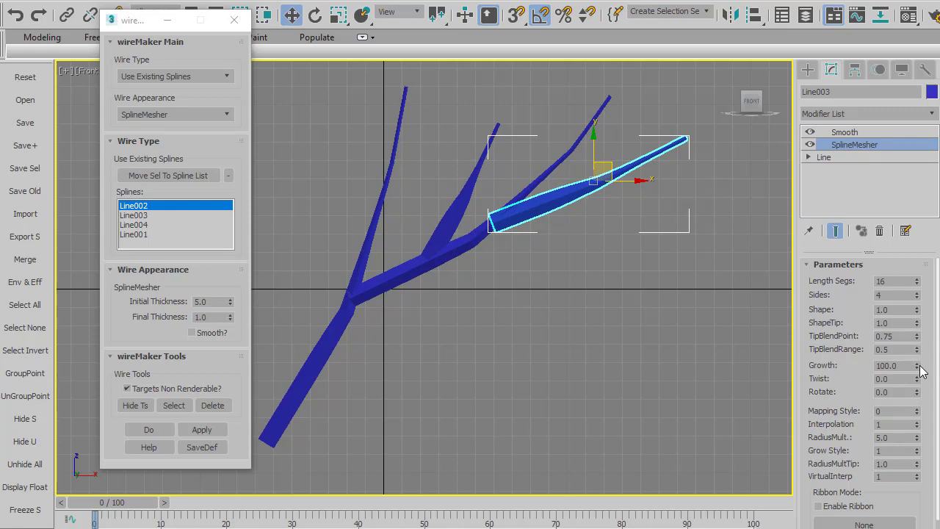
pyautogui.moveTo(916, 485)
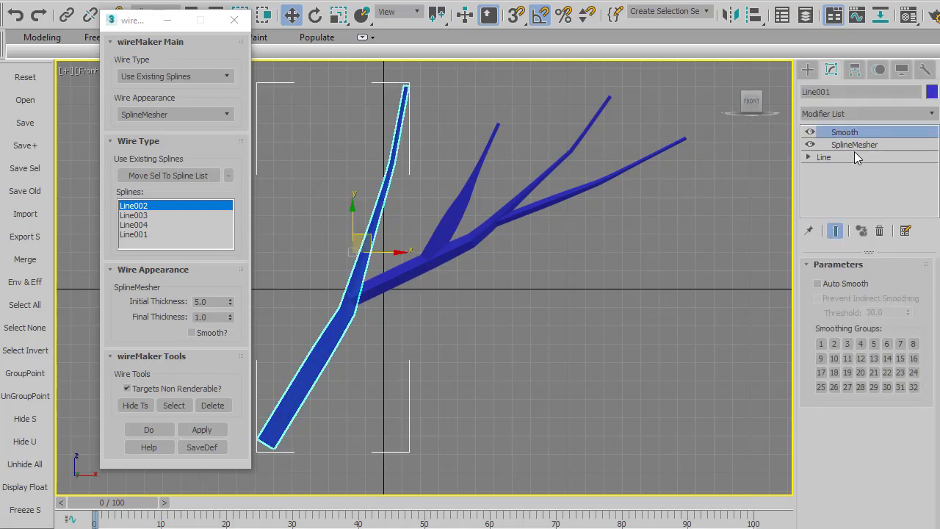
# Thicken the trunk Line001 with RadiusMult 8.55 and RadiusMultTip 3.38
pyautogui.click(854, 144)
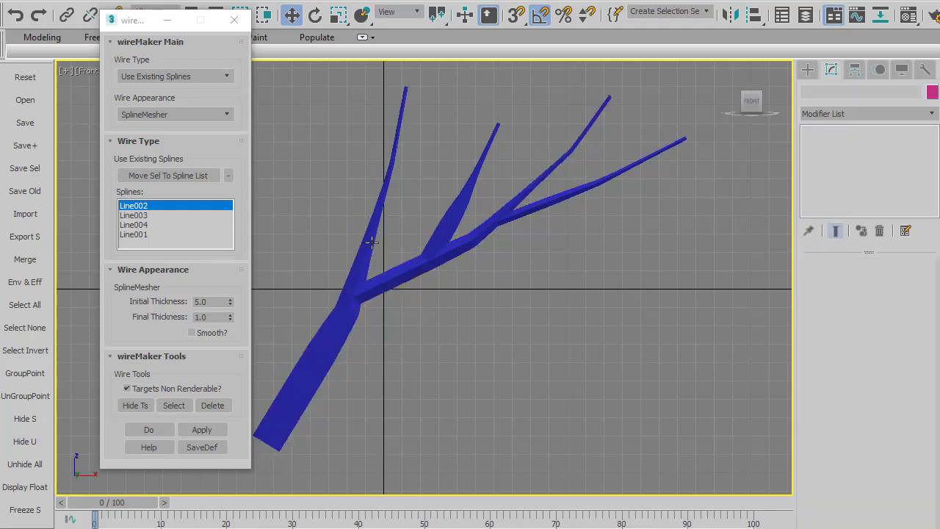
pyautogui.click(352, 257)
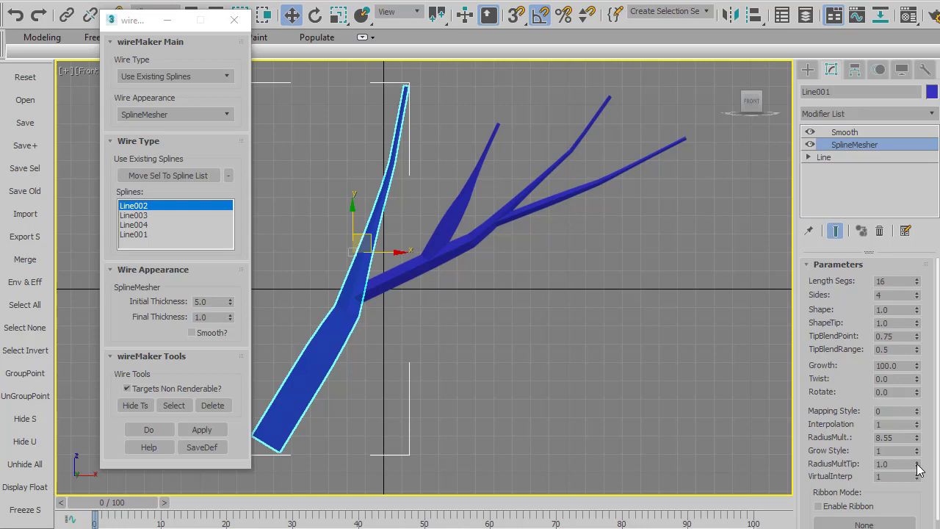
pyautogui.click(917, 460)
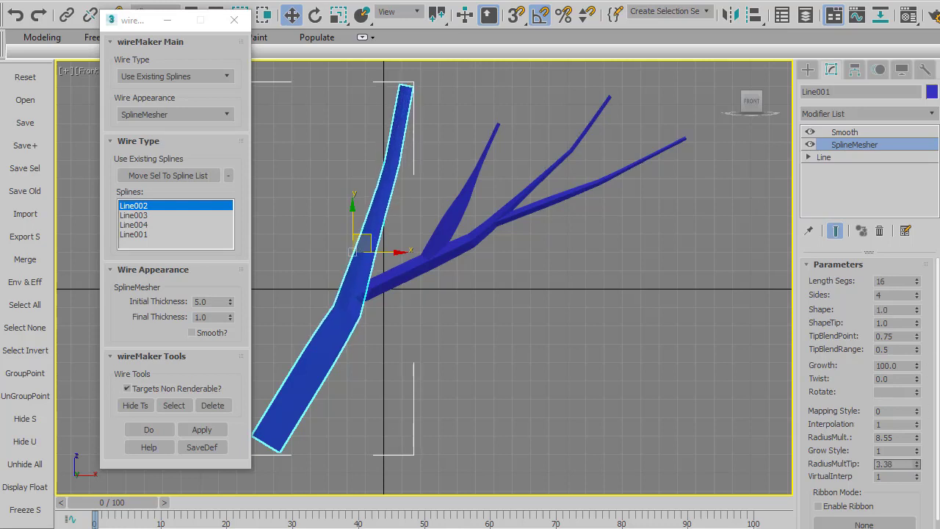
pyautogui.click(410, 321)
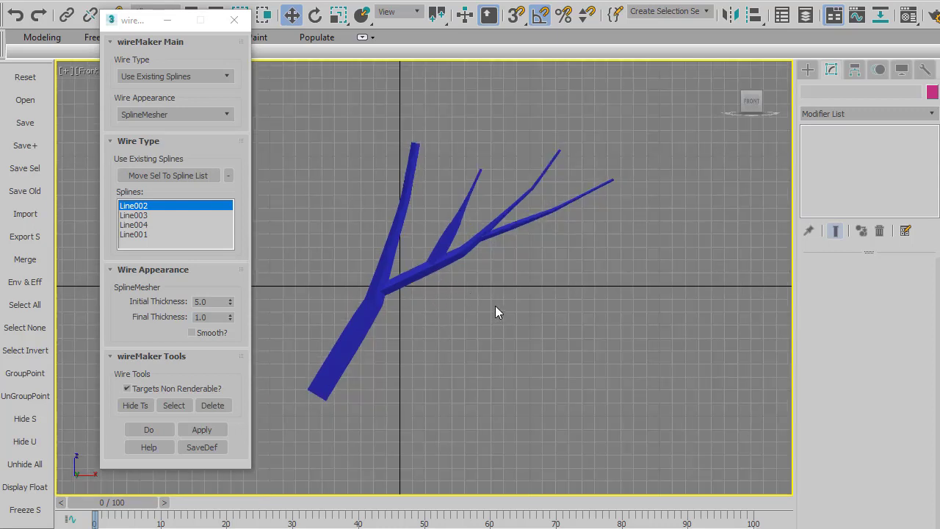
pyautogui.moveTo(389, 244)
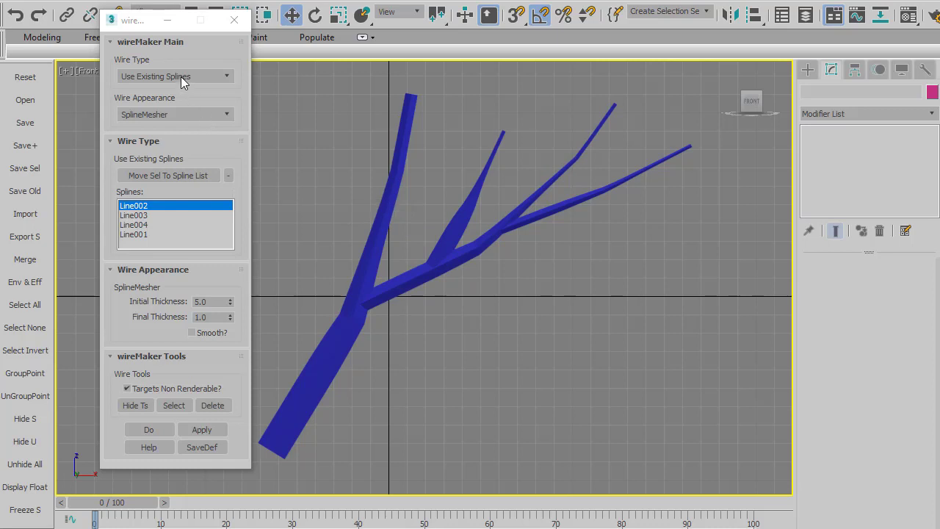
pyautogui.click(175, 76)
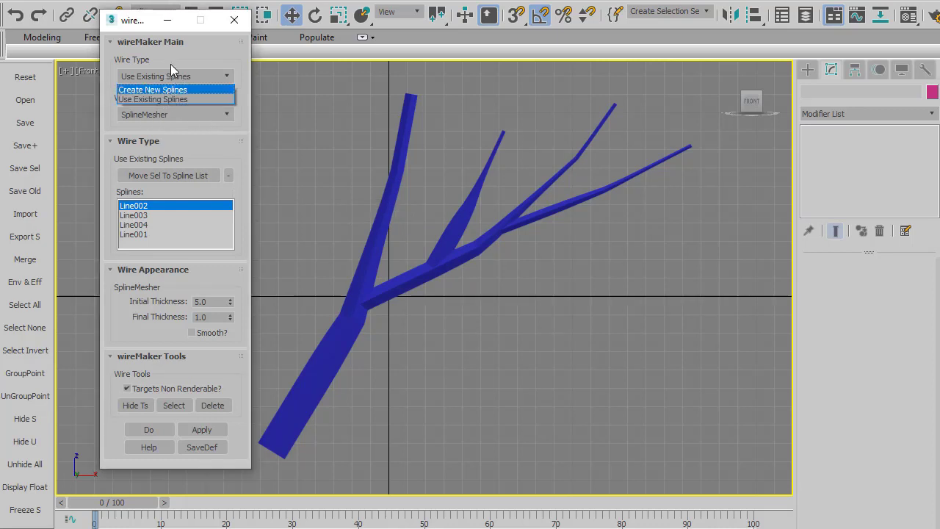
pyautogui.click(152, 99)
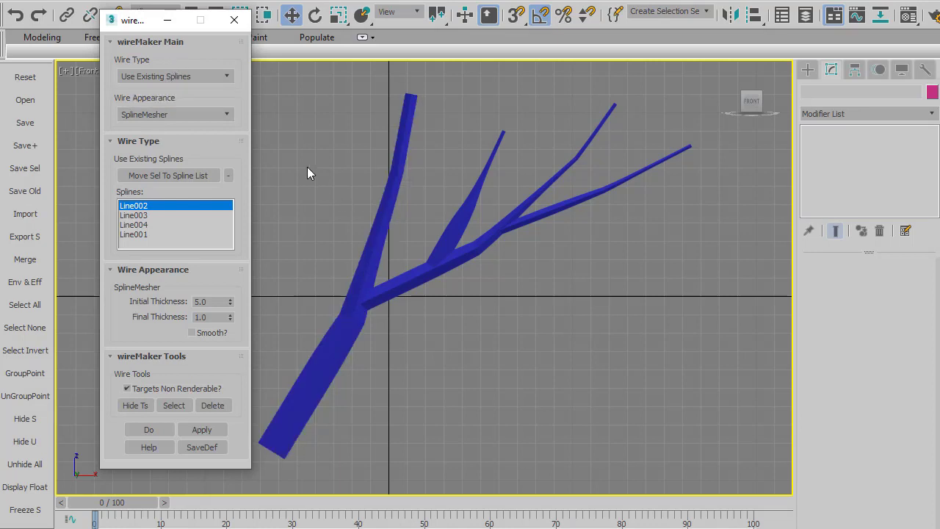